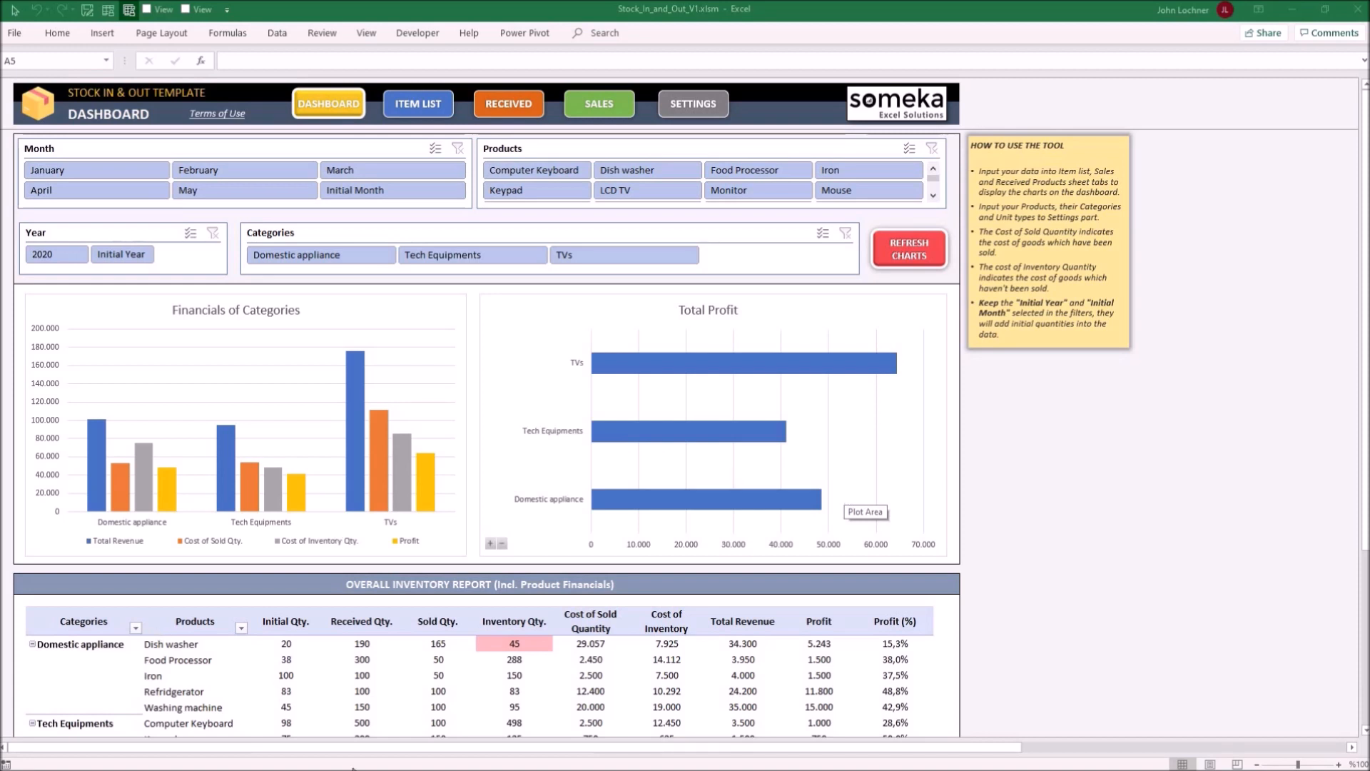
mouse_move(662, 653)
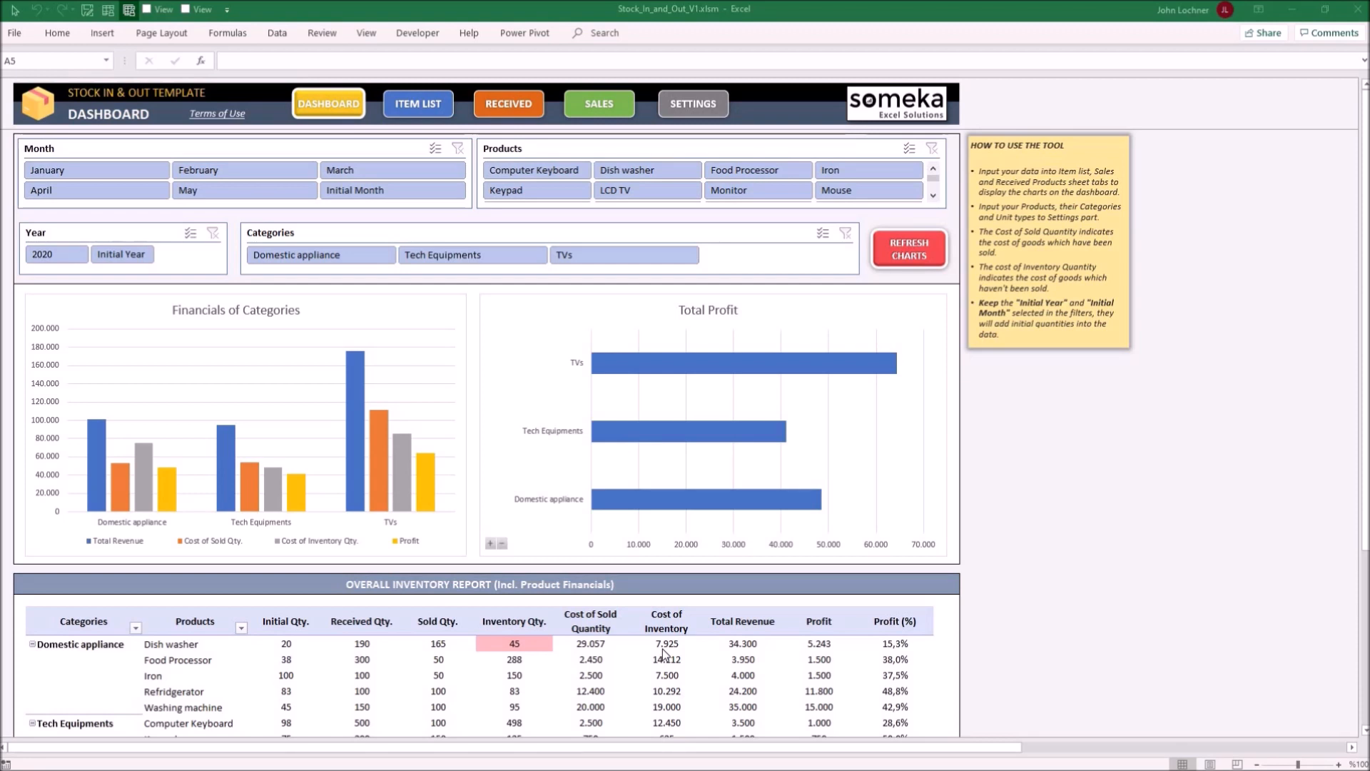
mouse_move(569, 623)
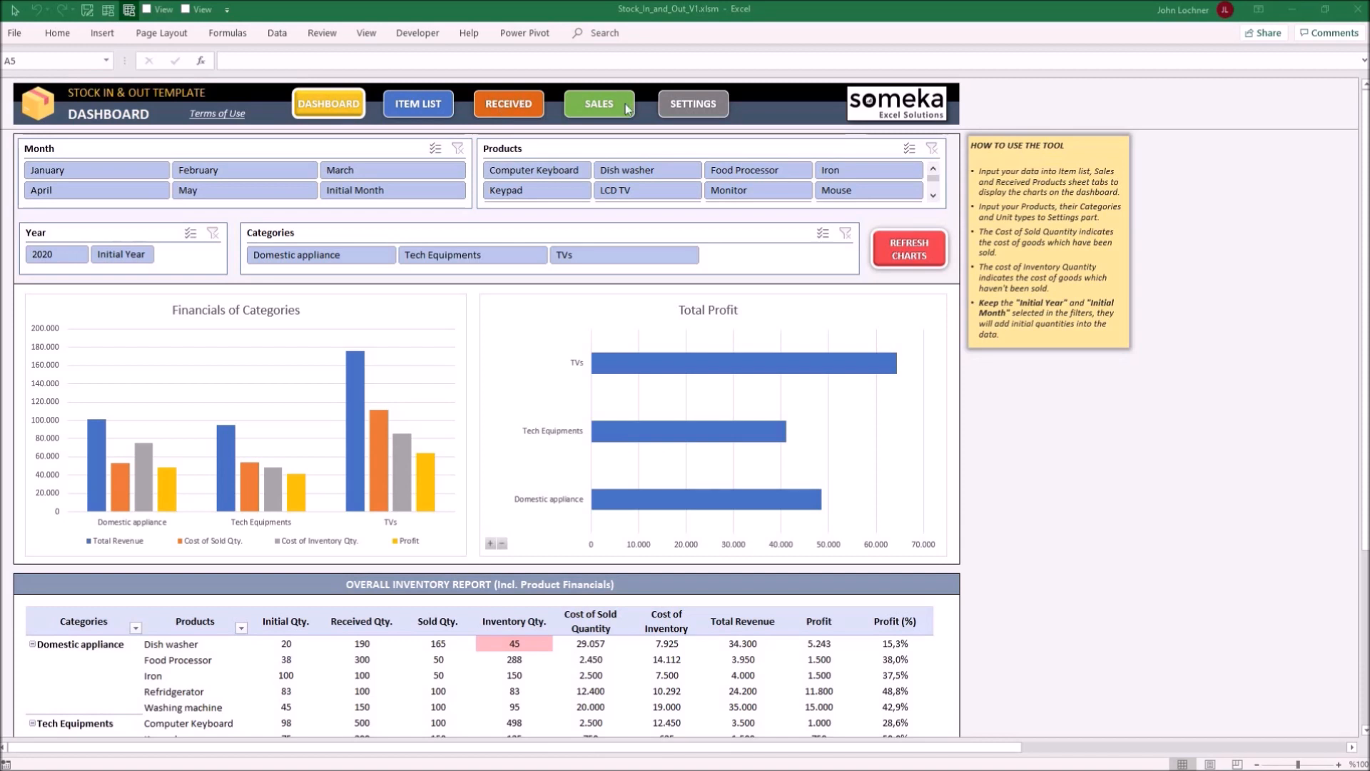
mouse_move(695, 116)
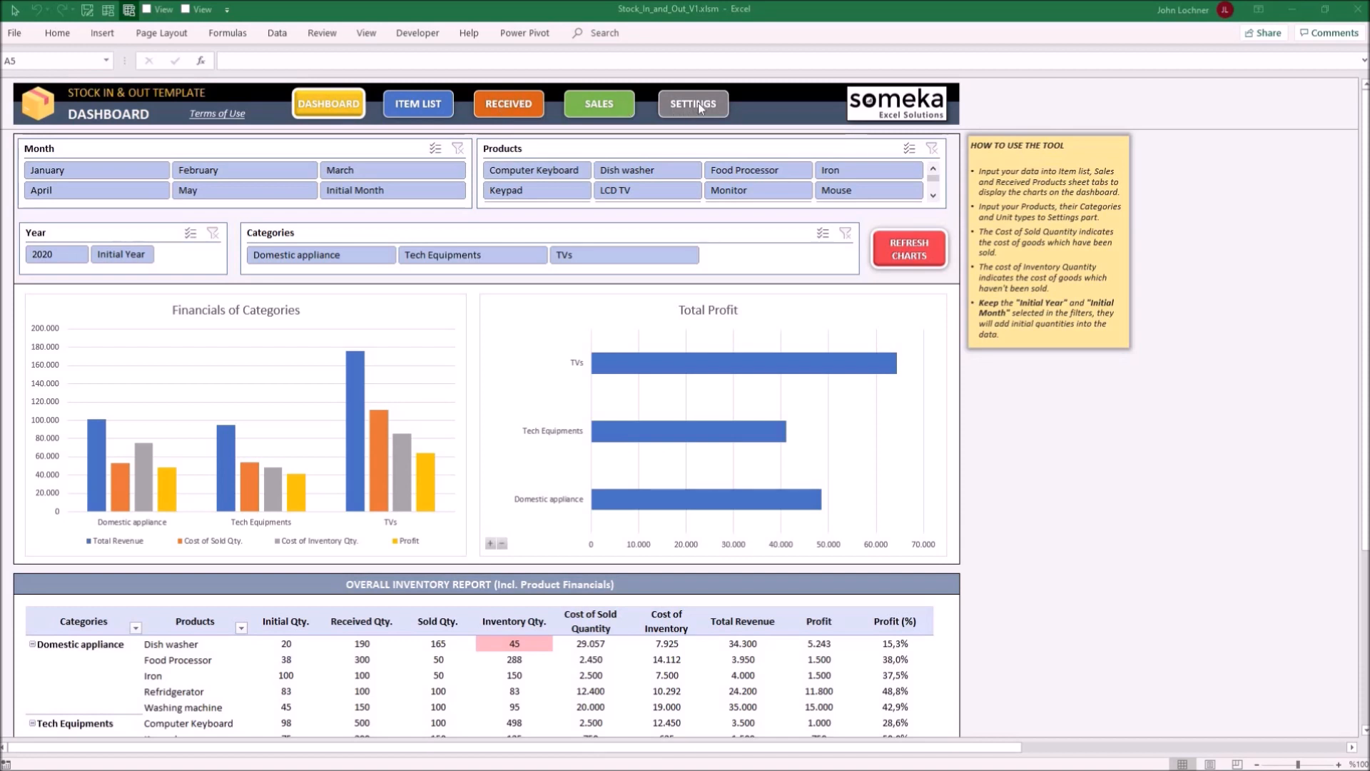
Enter 'New Tv' in the first empty row of the Settings product list
left_click(692, 102)
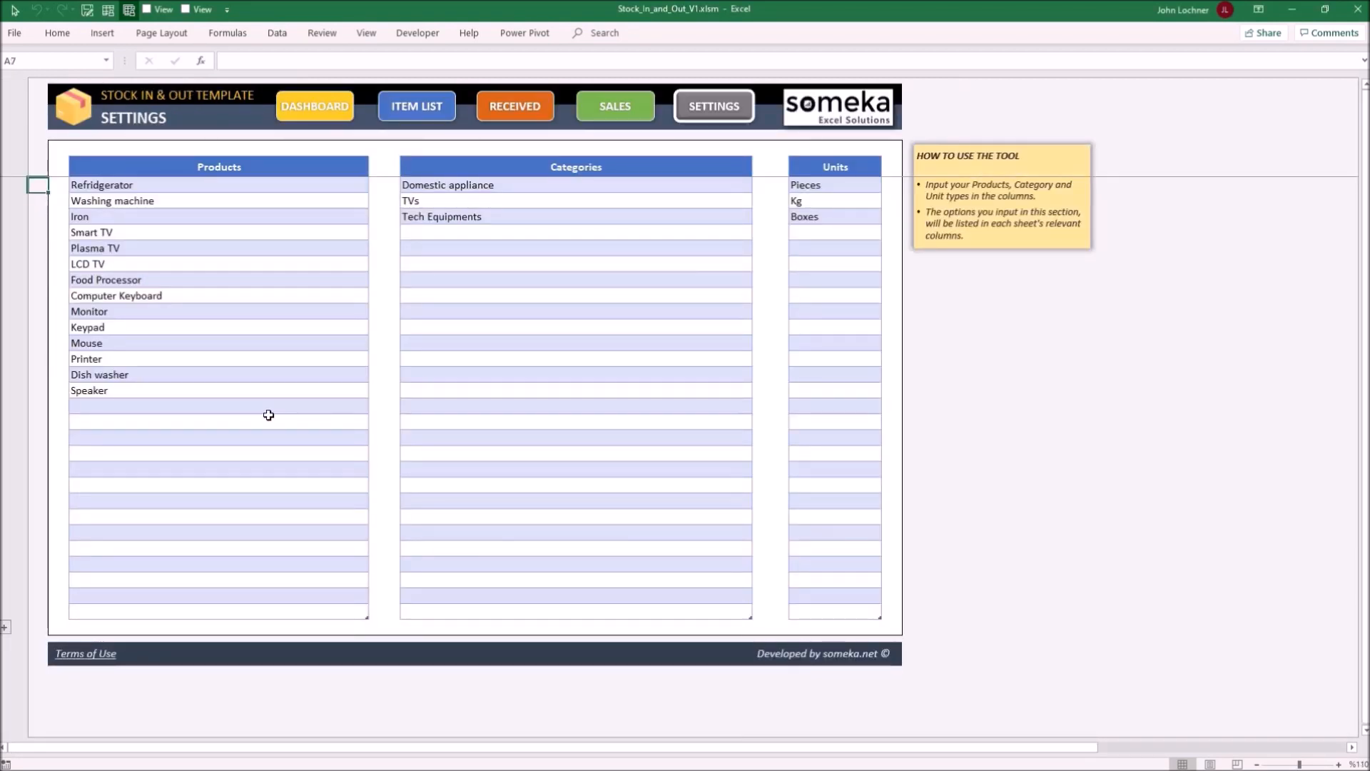
left_click(575, 389)
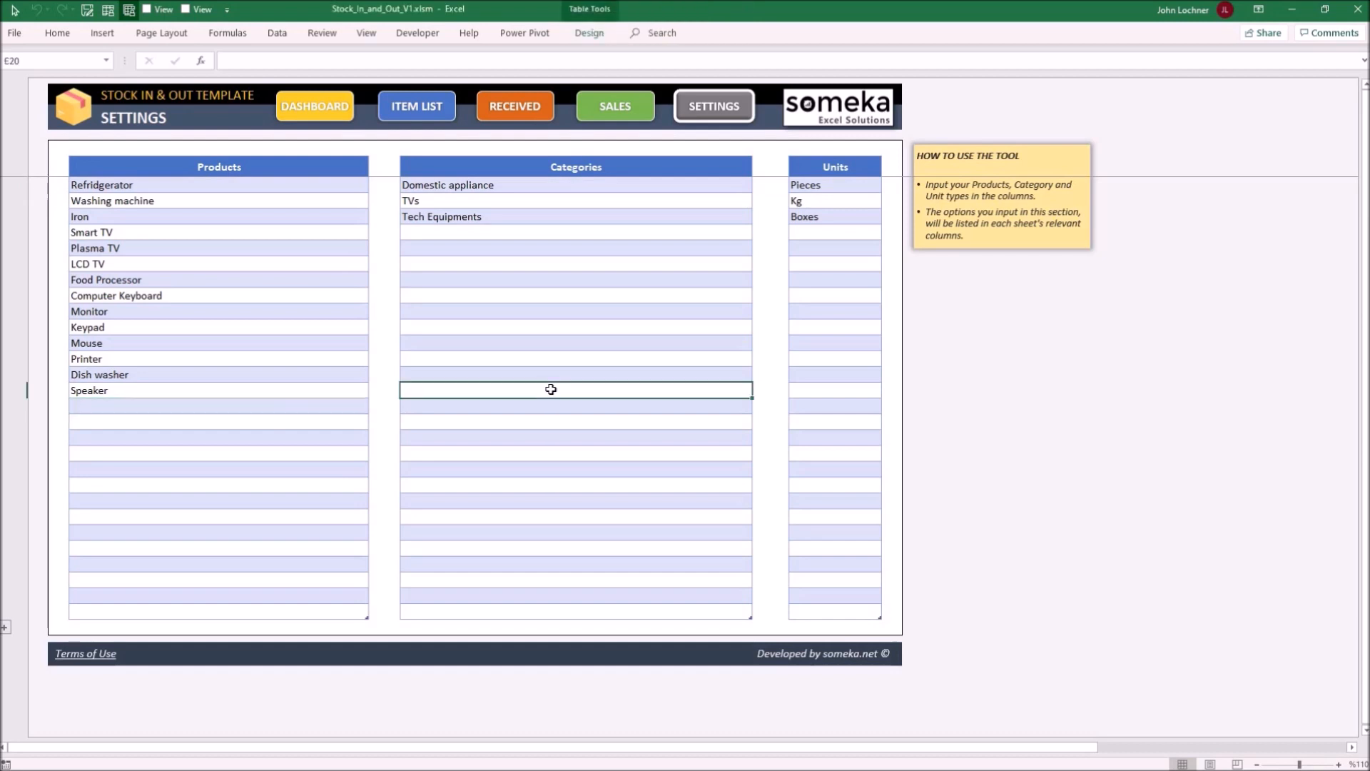
left_click(834, 391)
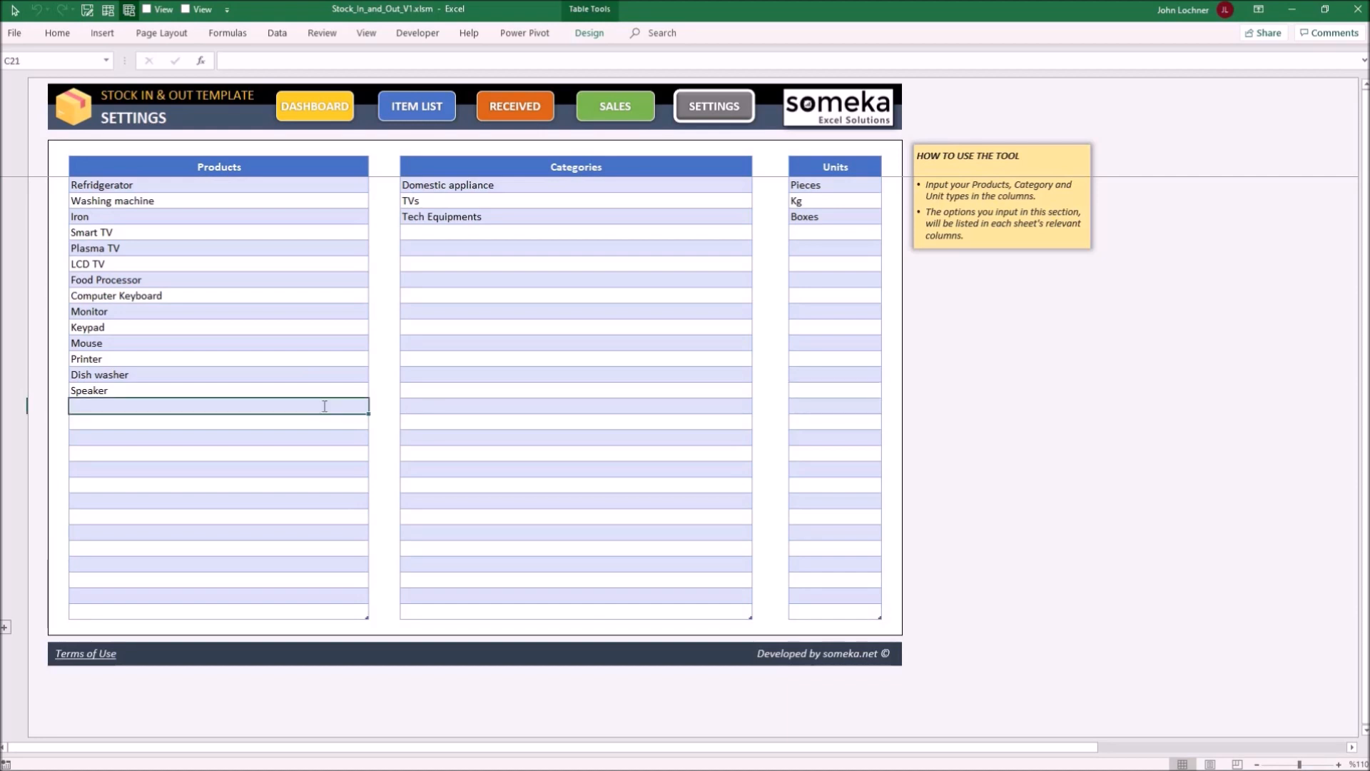
type("New Tv")
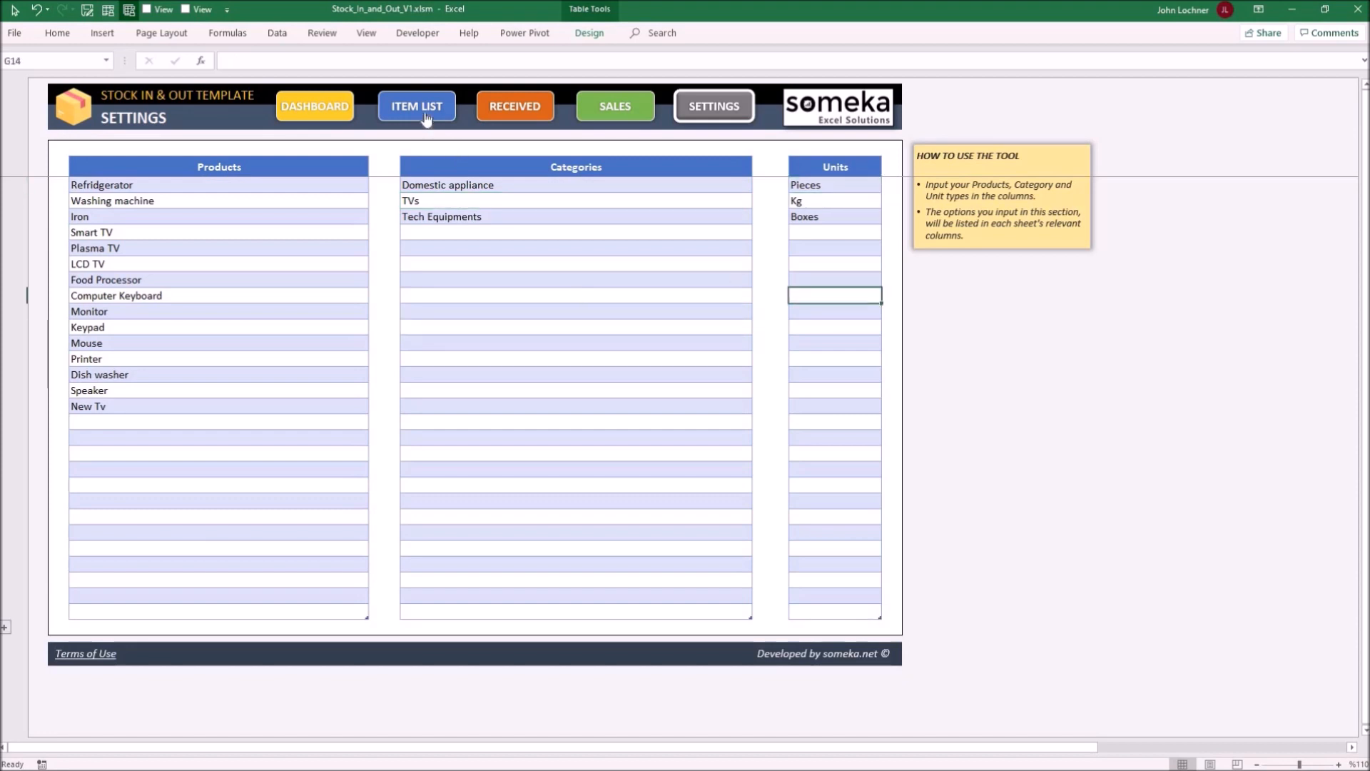
mouse_move(424, 118)
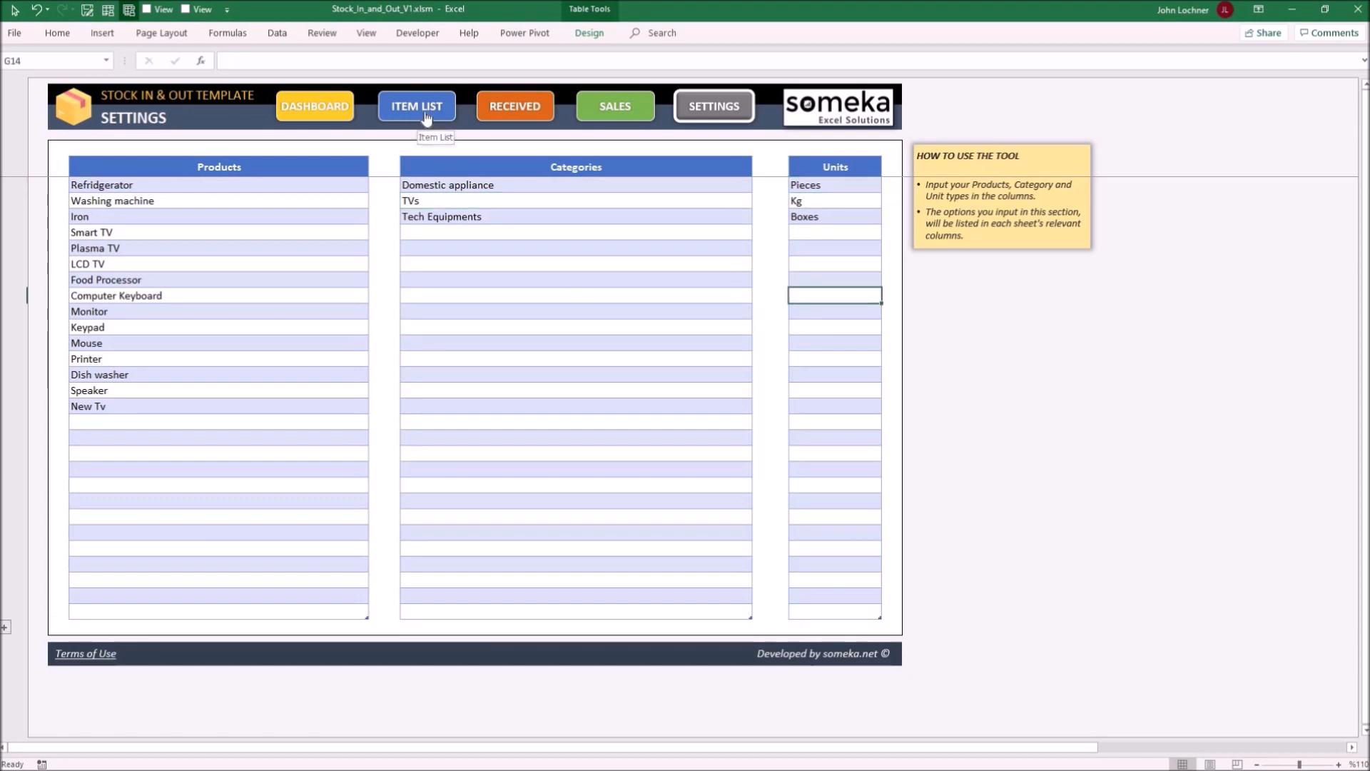
Locate the next empty Item List row by checking its Codes, Category, Units and Alert Level cells
left_click(417, 105)
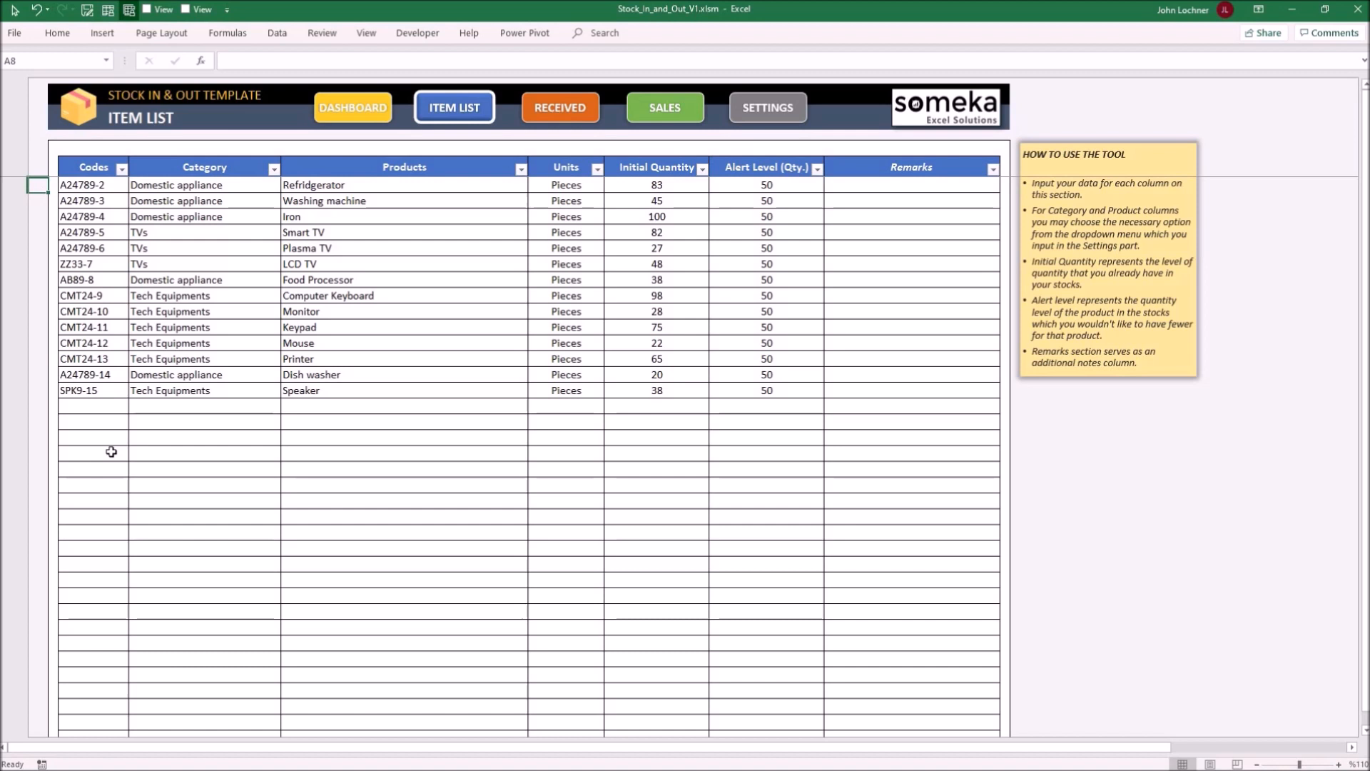
left_click(91, 454)
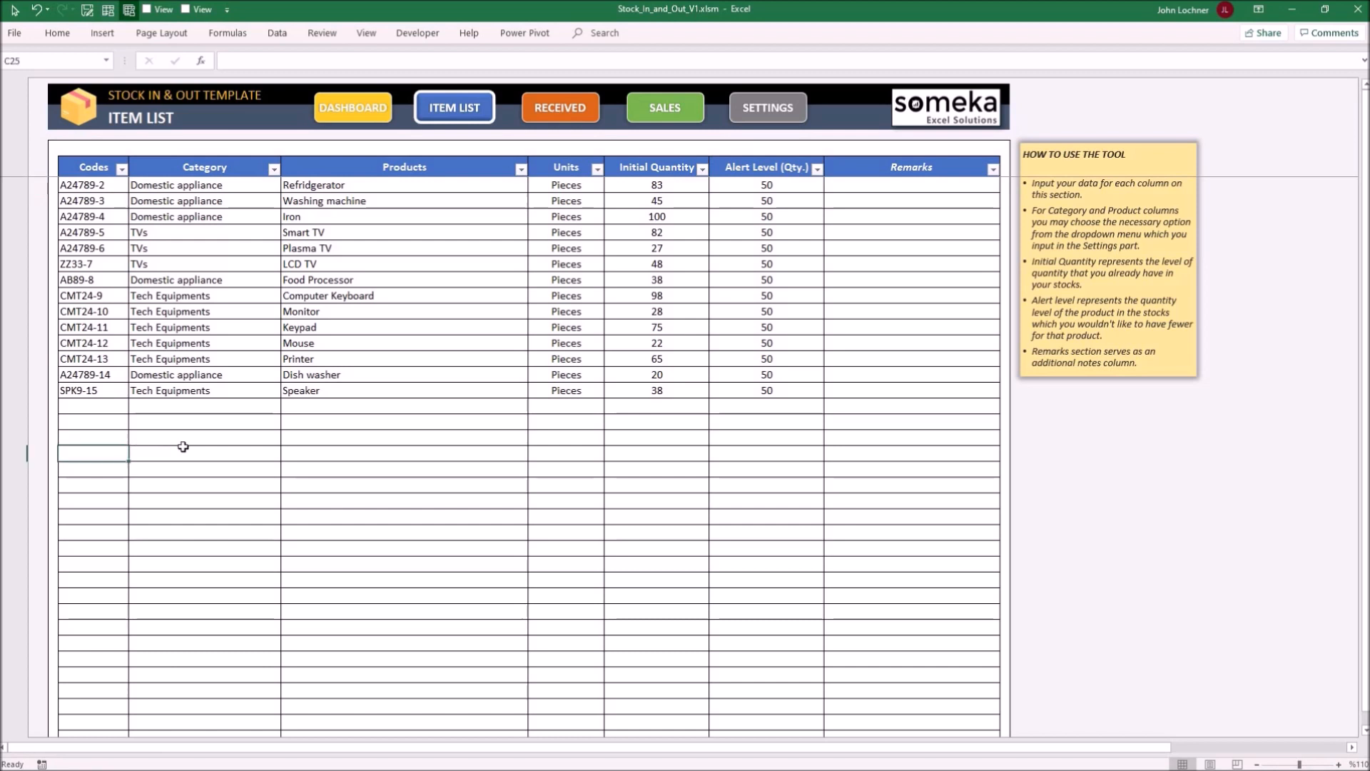
left_click(202, 454)
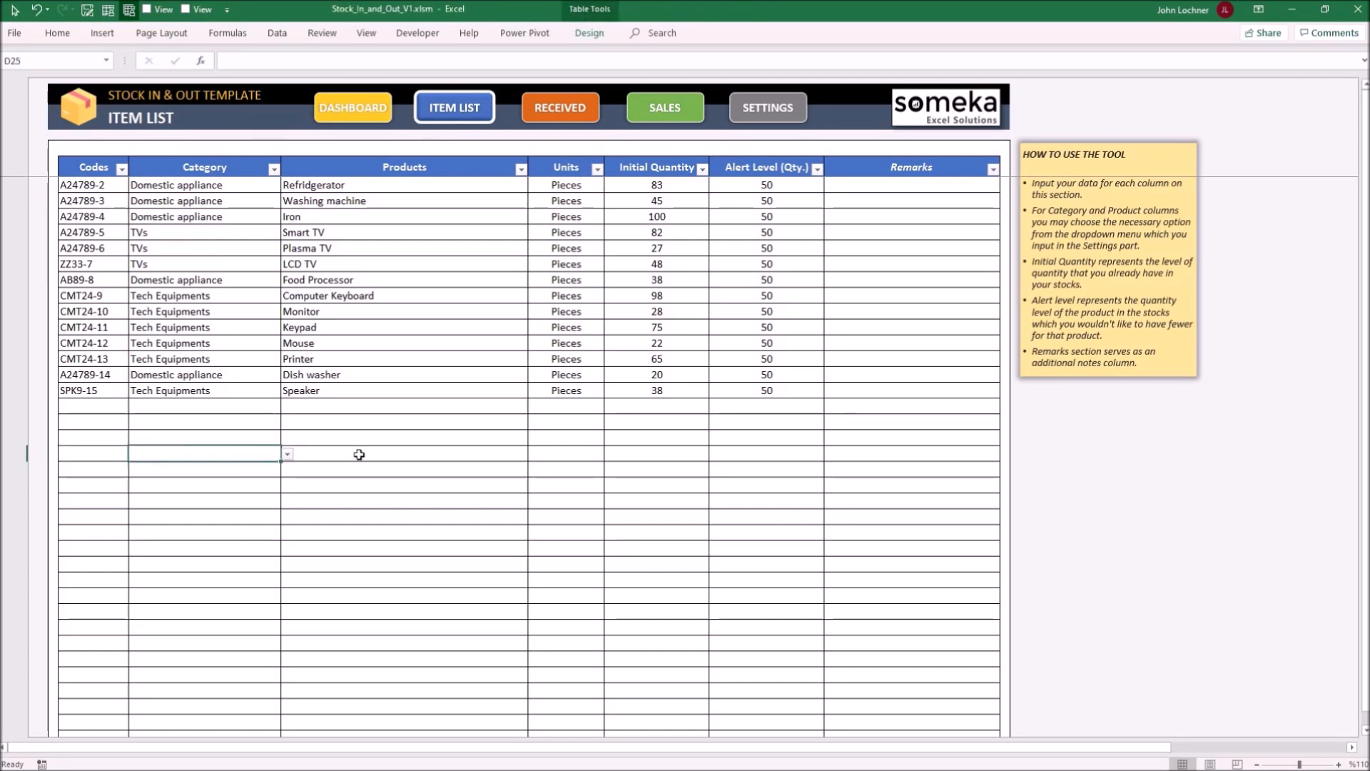
left_click(567, 452)
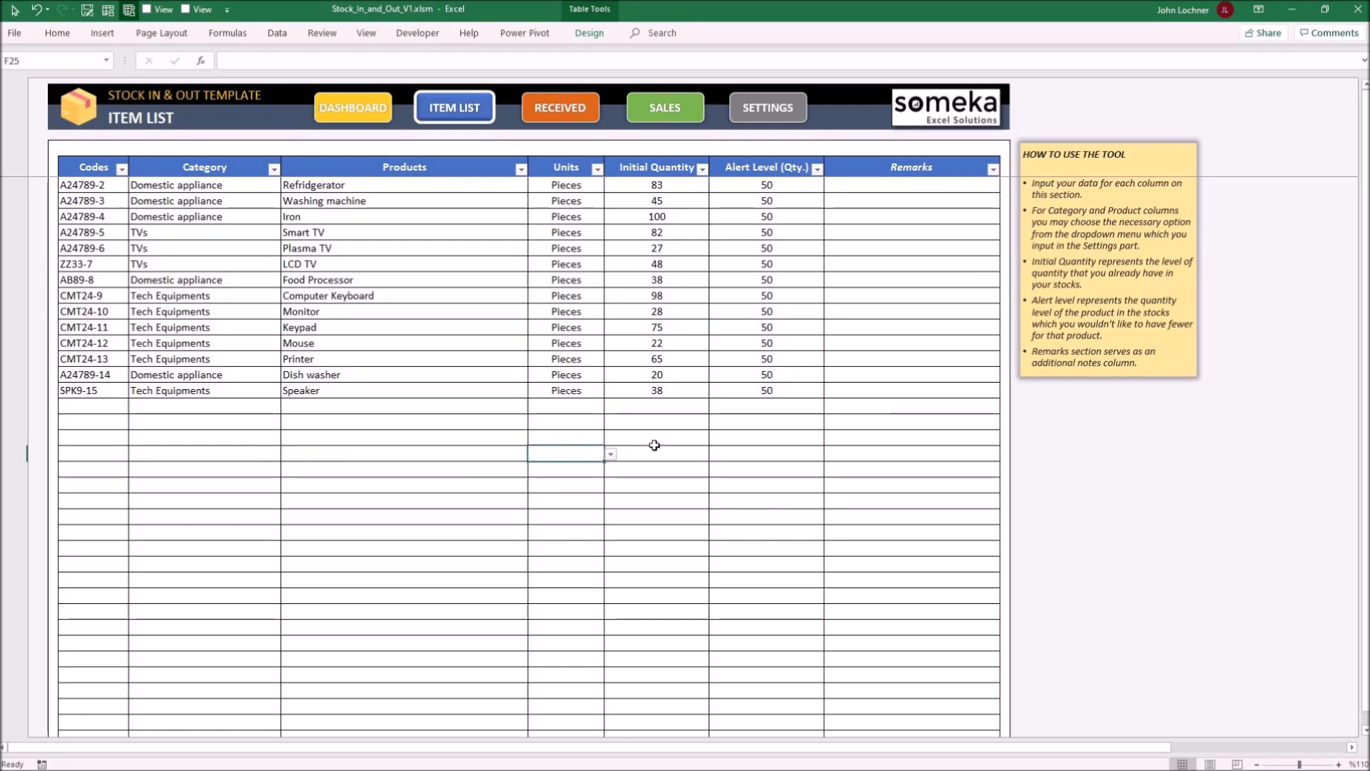
left_click(656, 445)
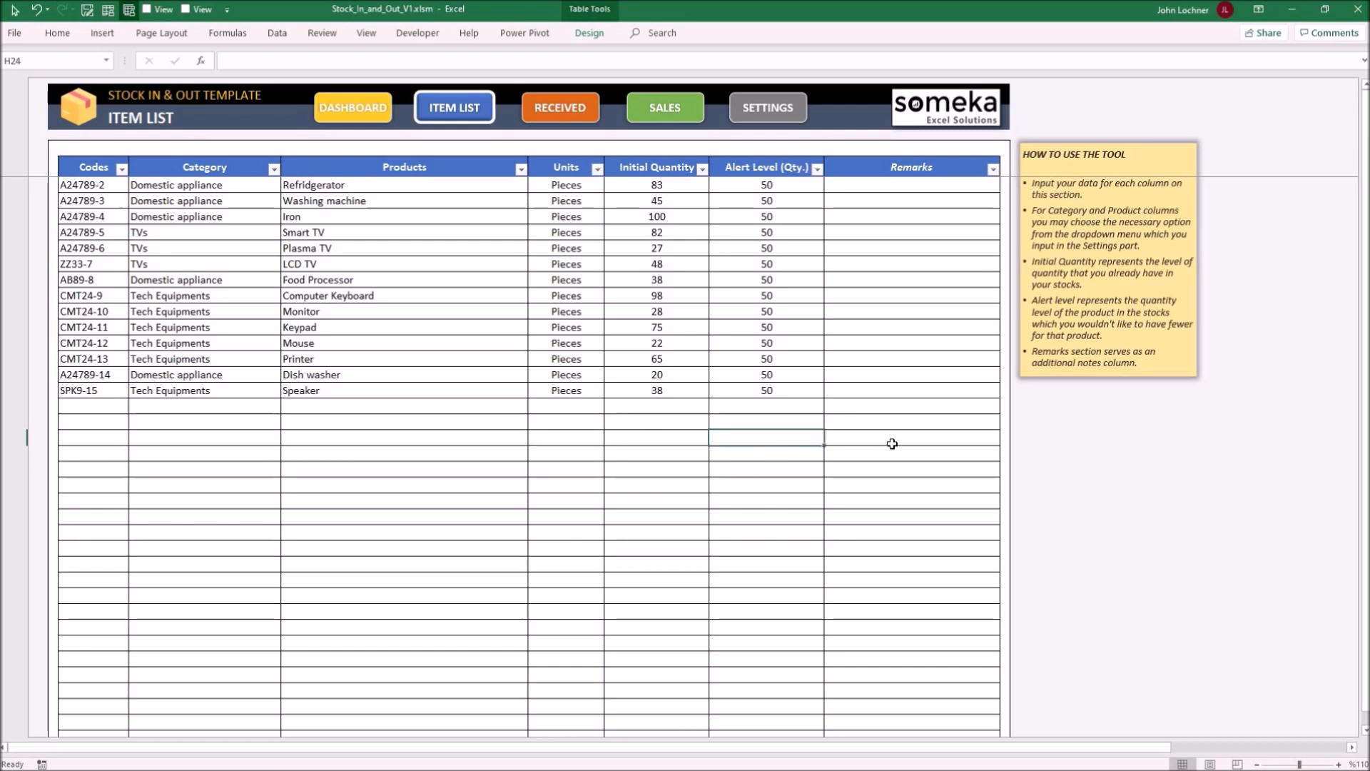
left_click(912, 438)
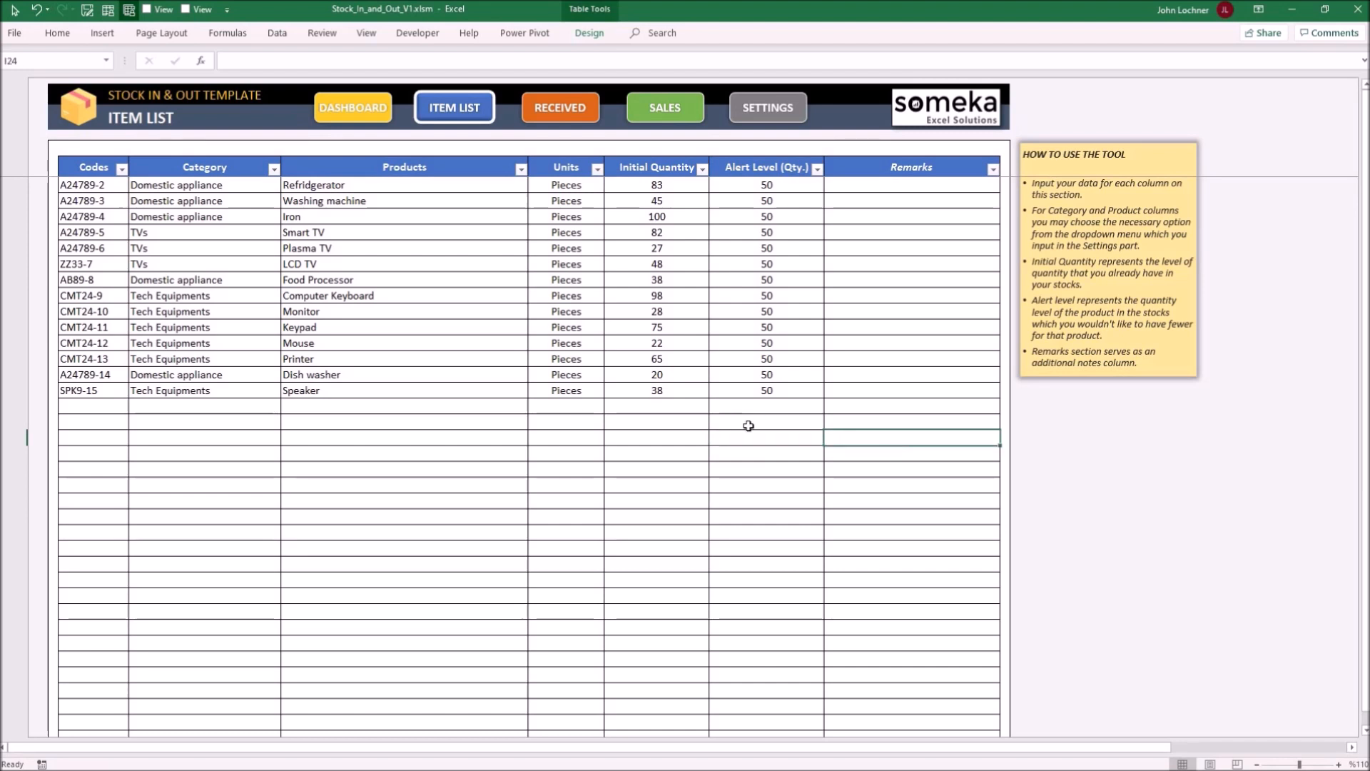
left_click(765, 426)
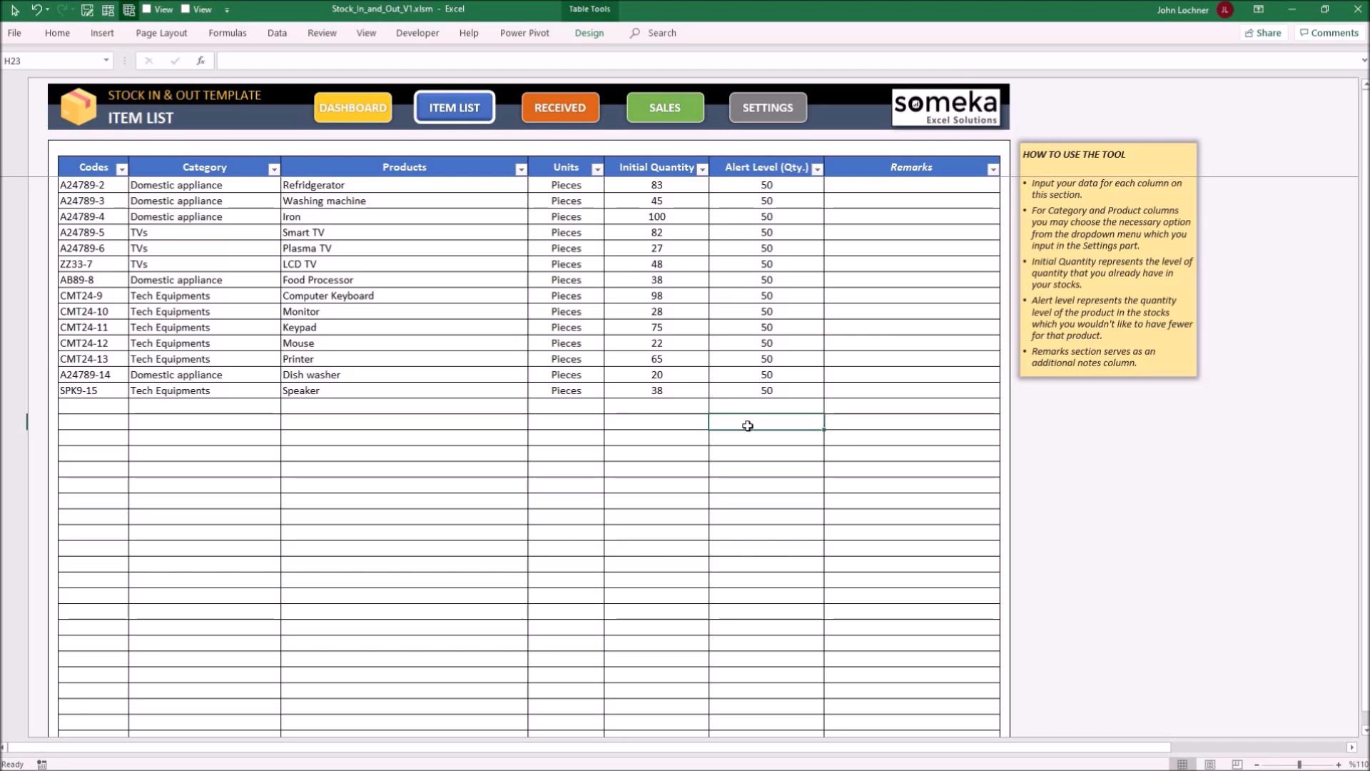
mouse_move(855, 282)
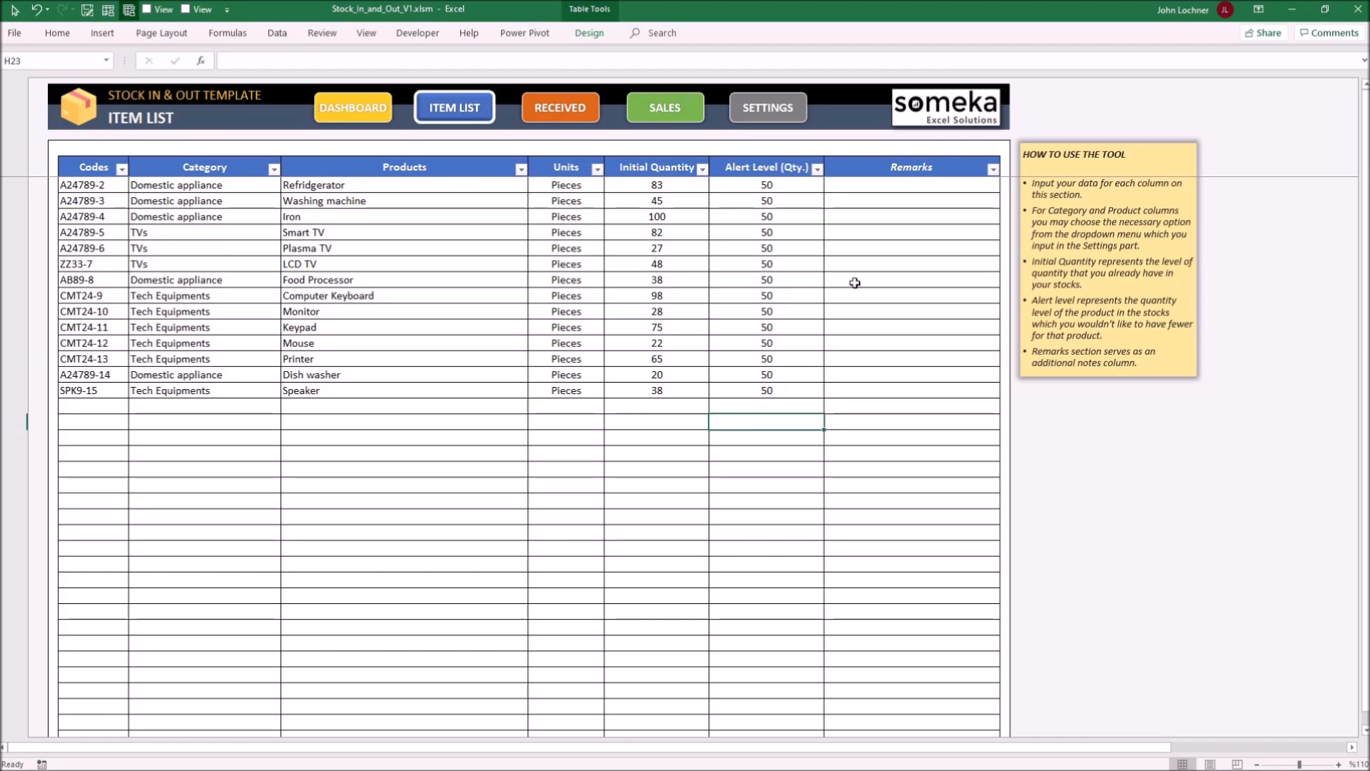
mouse_move(890, 185)
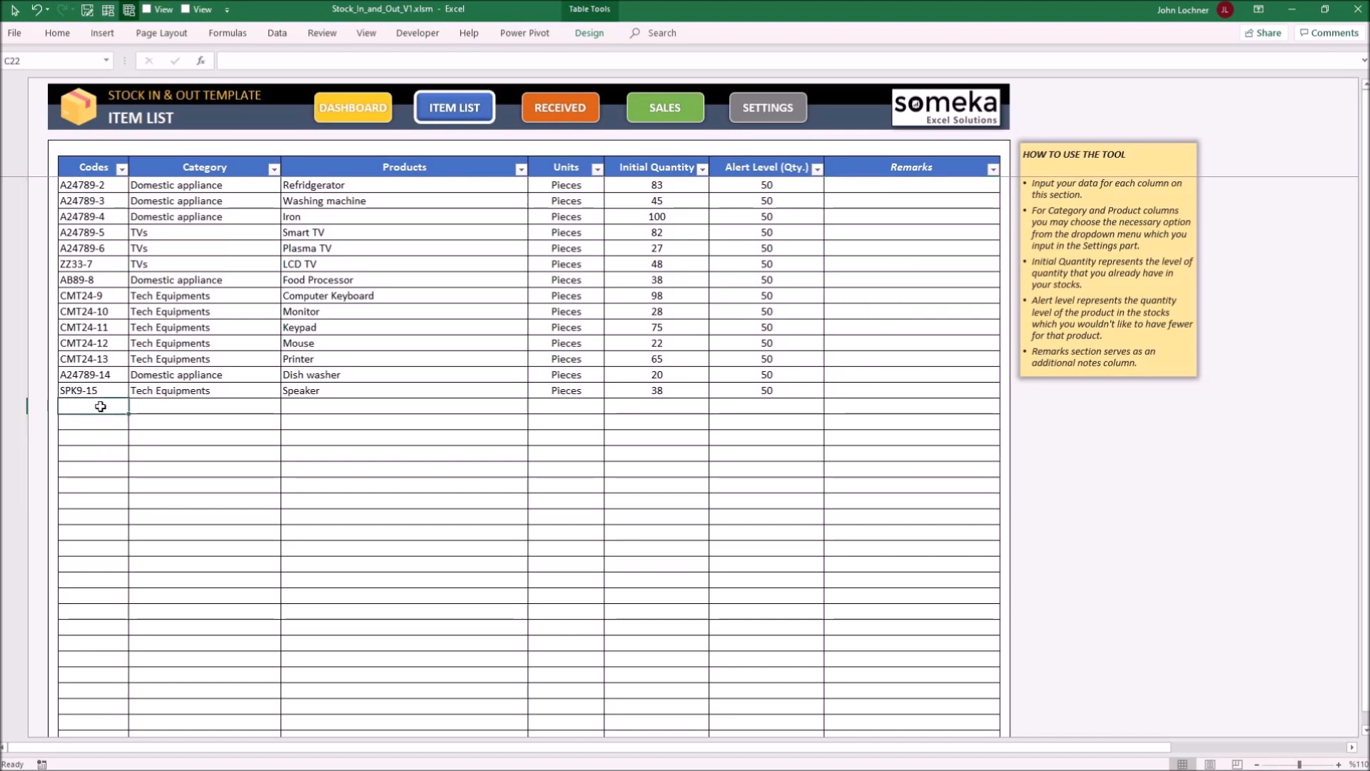
Check the Plasma TV code and start the New Tv row with code A24789-7, TVs, Pieces, 10, 5
left_click(93, 247)
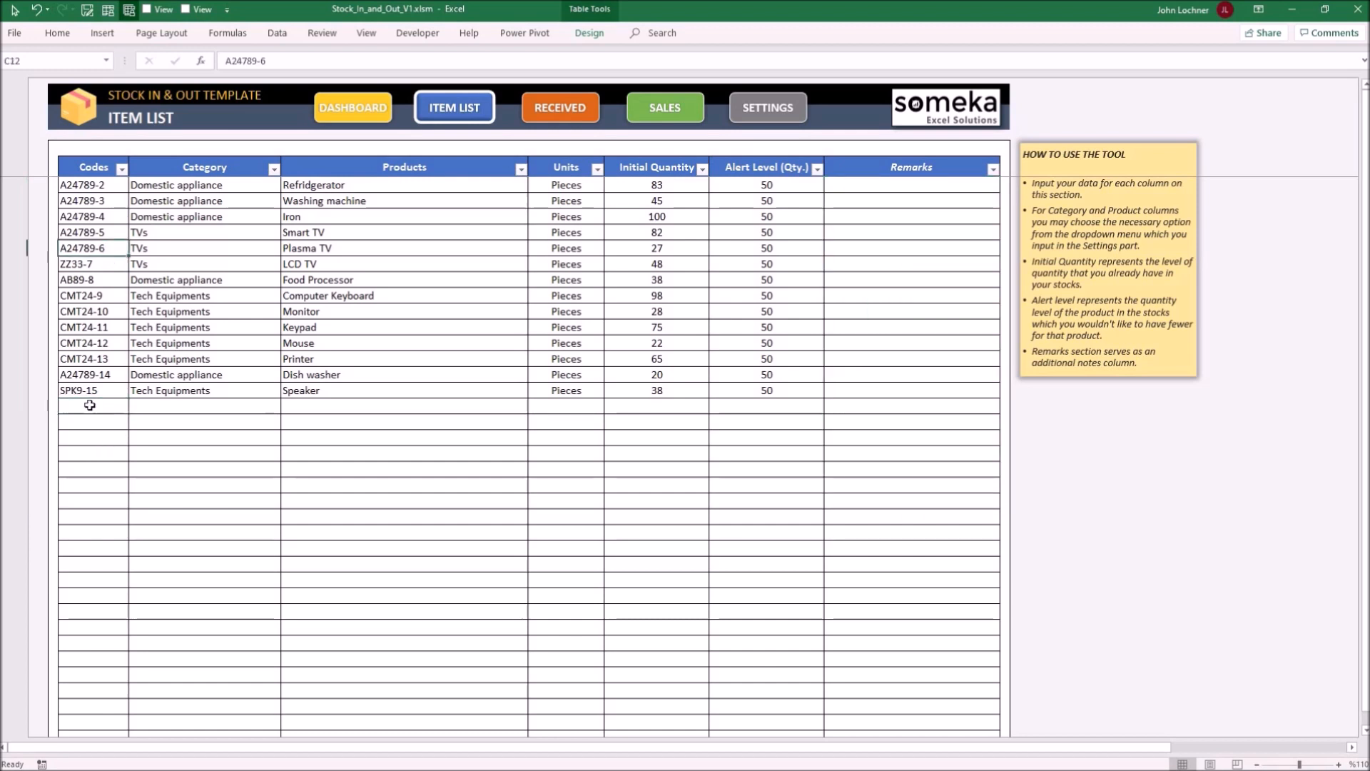
left_click(287, 407)
type("New Tv")
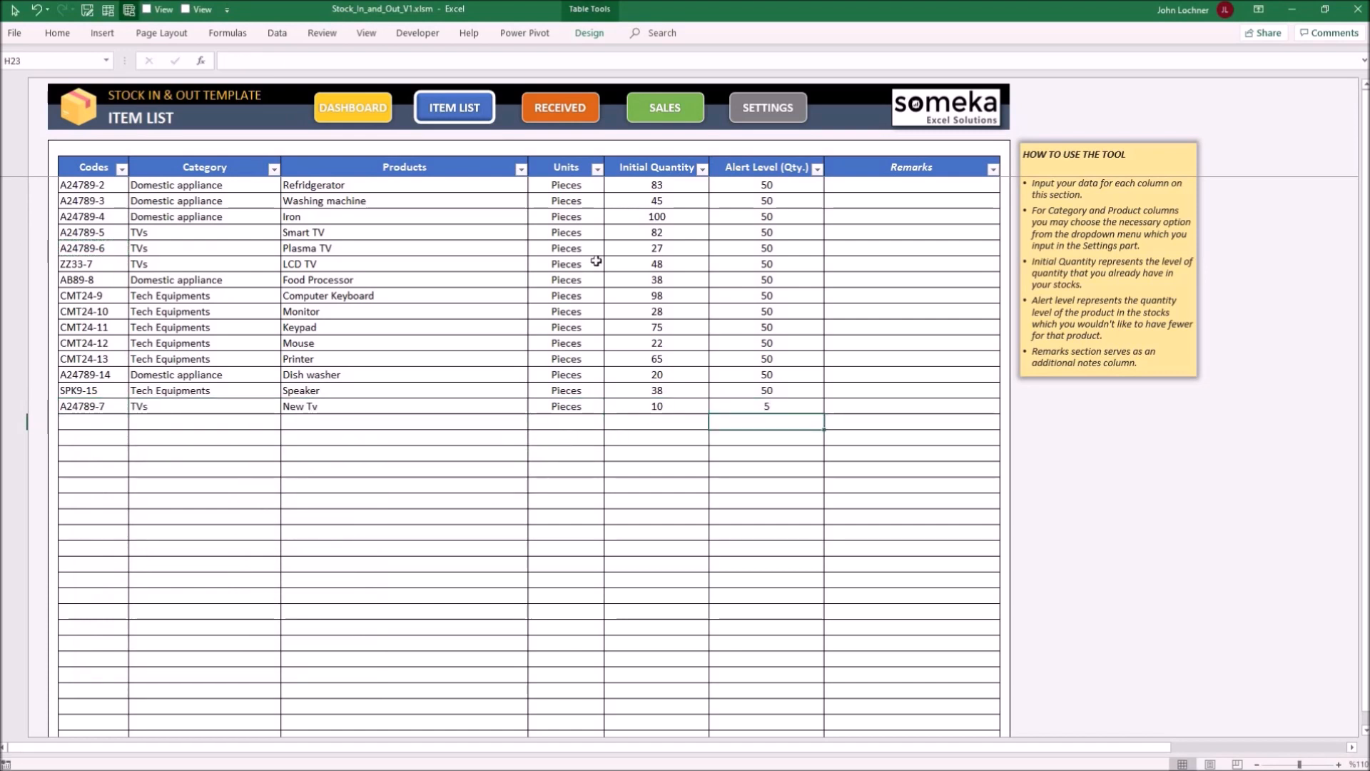
mouse_move(586, 126)
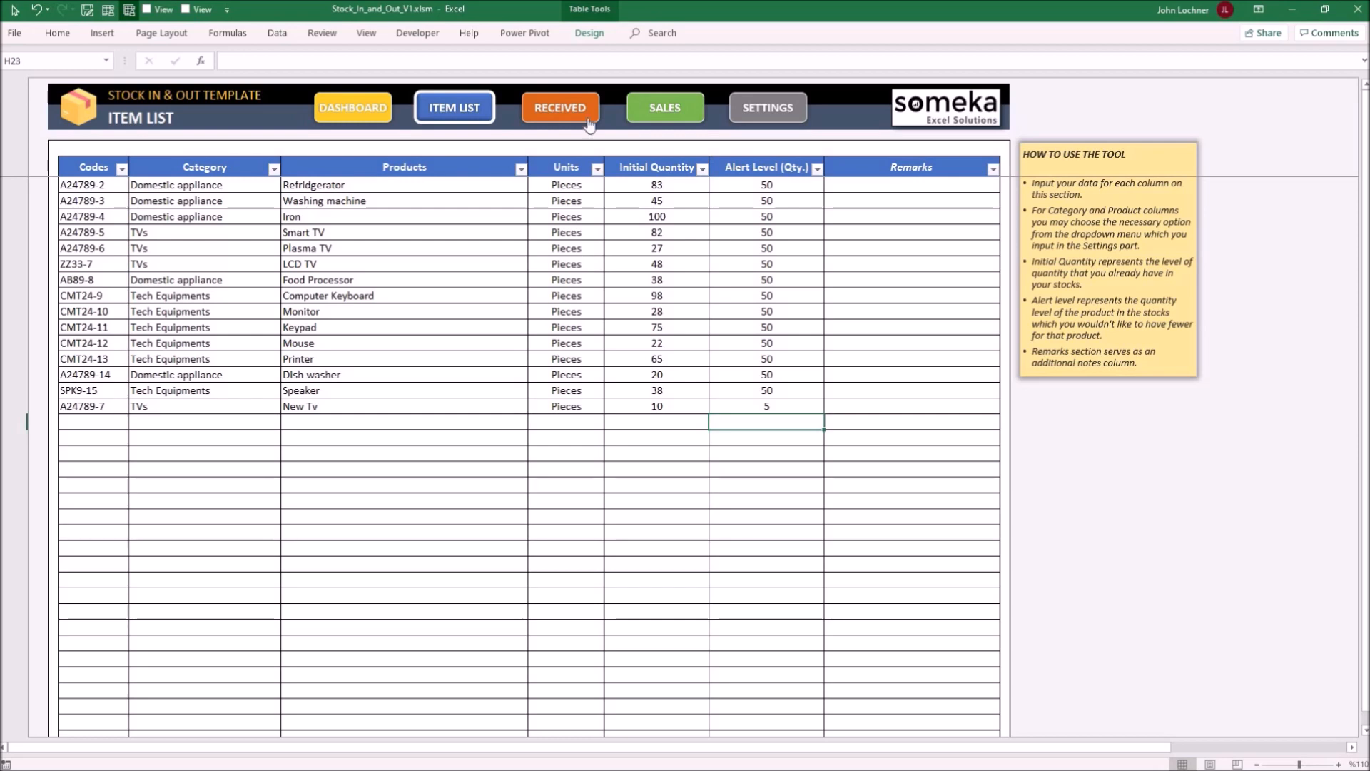
Add a Received row for code A24789-7 (New Tv) with date 26.04.2020, quantity 20, price 200,00
left_click(560, 107)
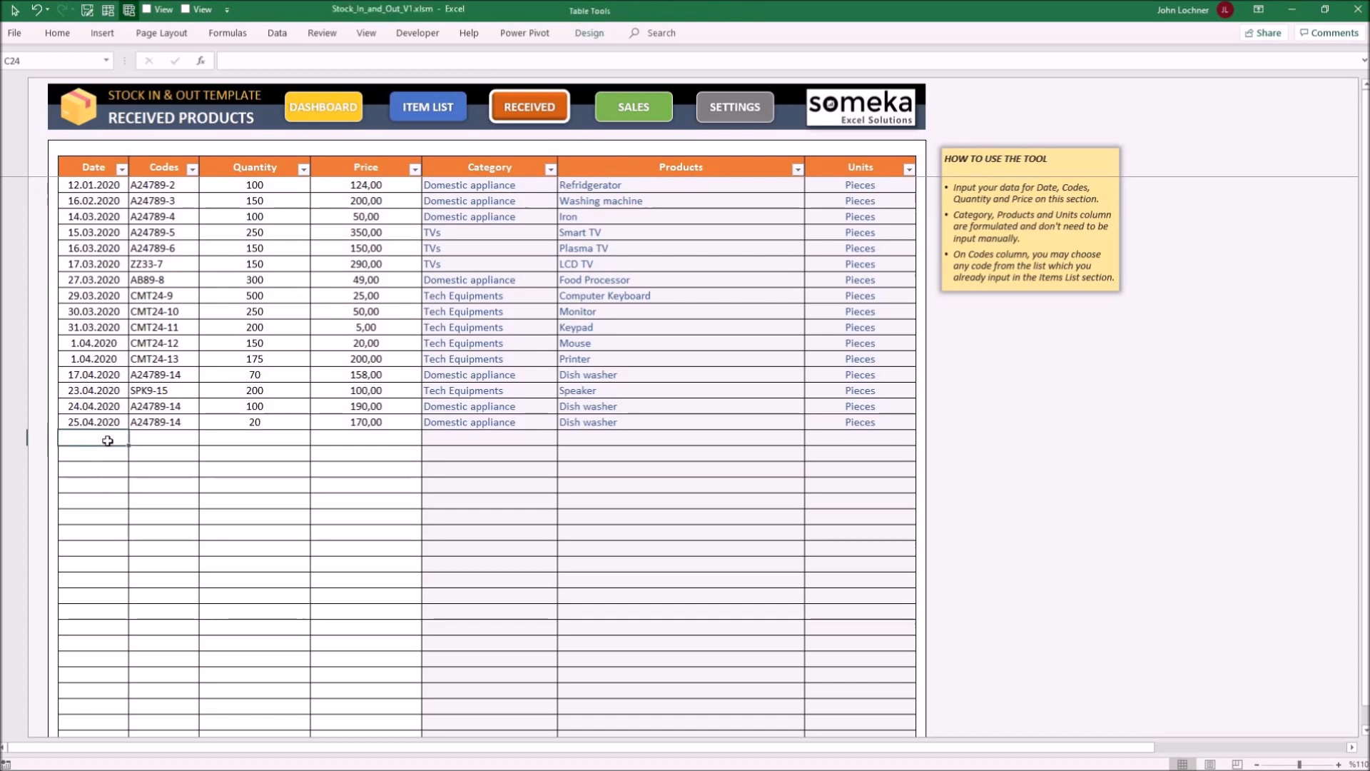
left_click(161, 437)
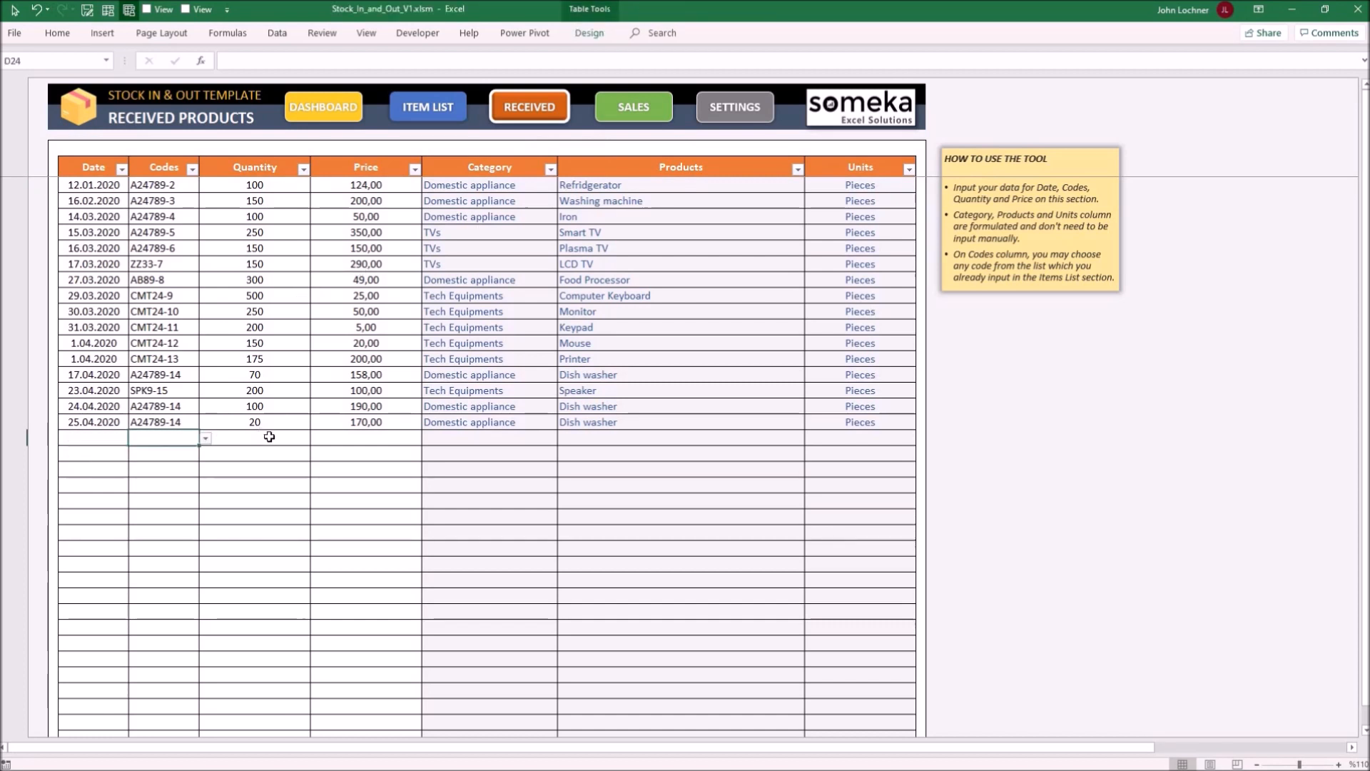
left_click(254, 437)
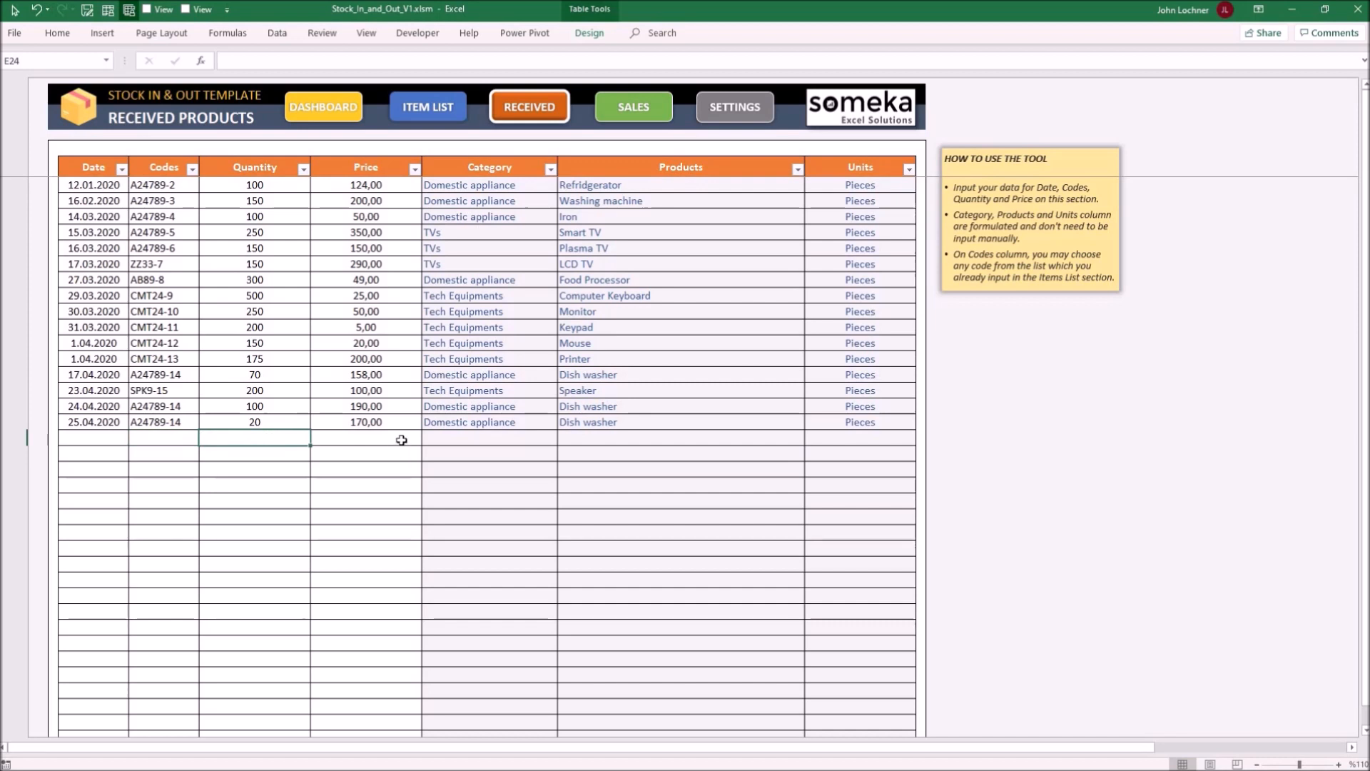
left_click(363, 438)
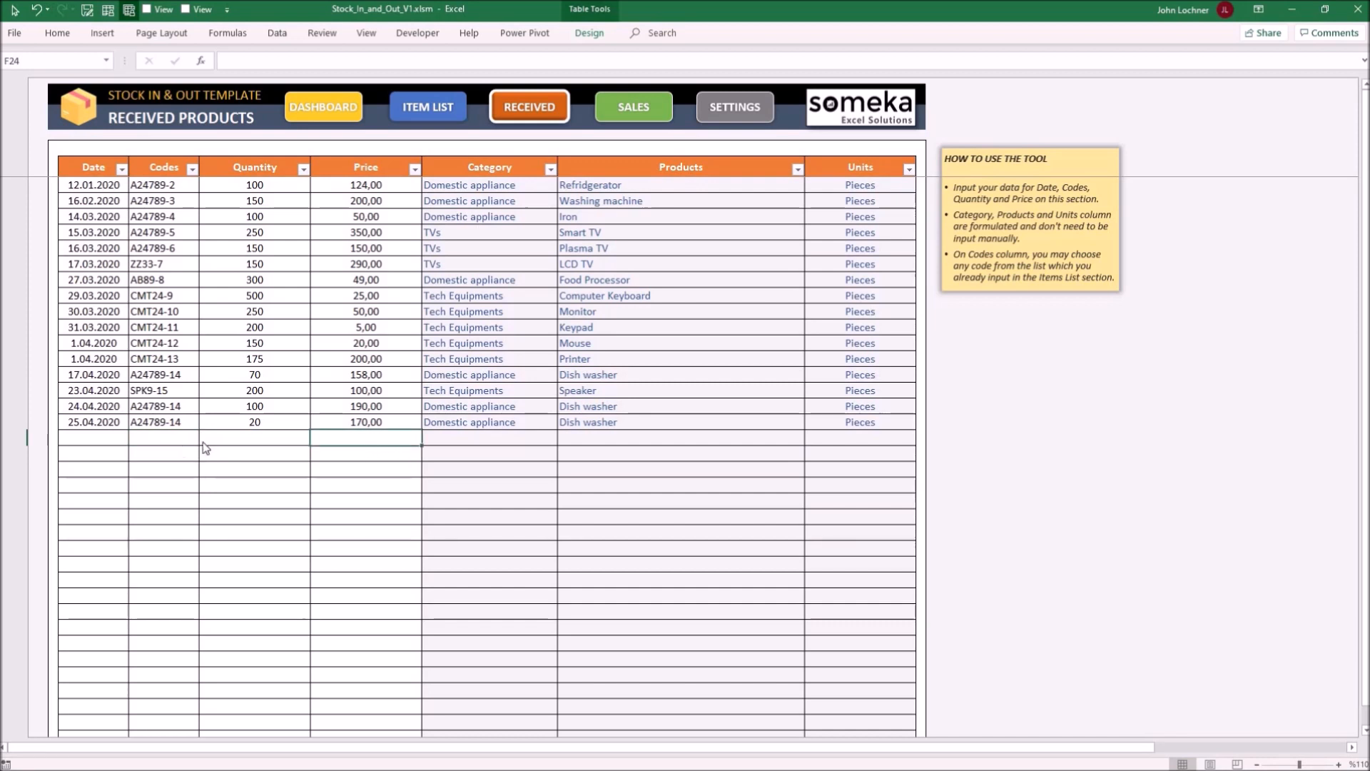
left_click(204, 436)
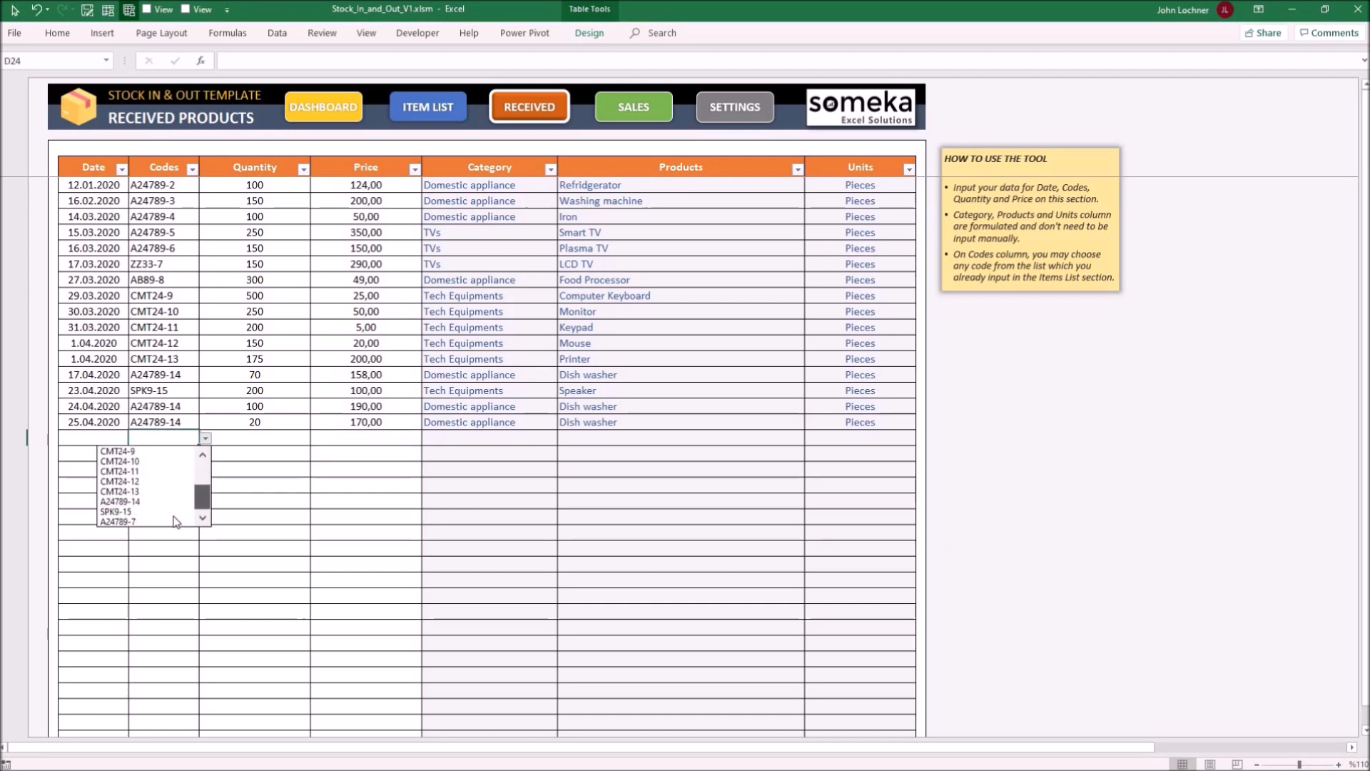
left_click(118, 522)
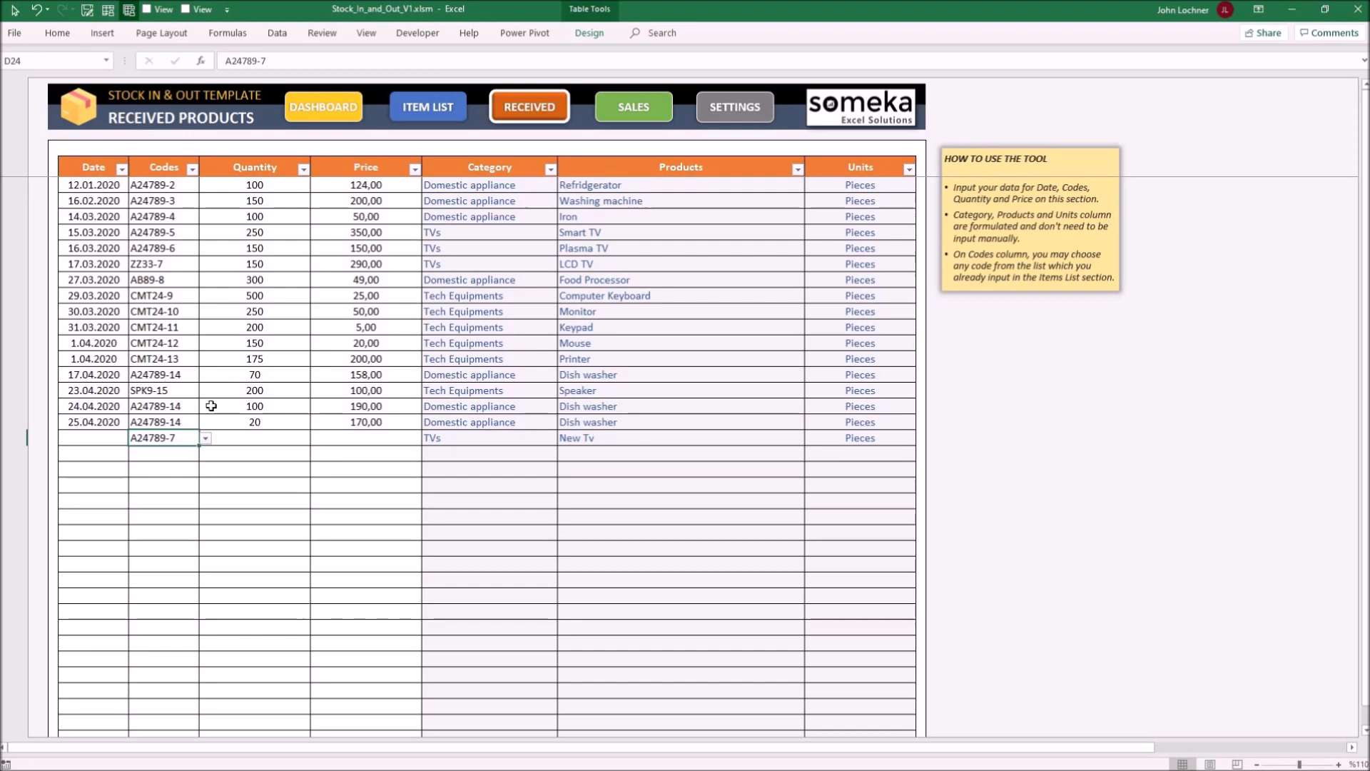
left_click(254, 438)
type("200")
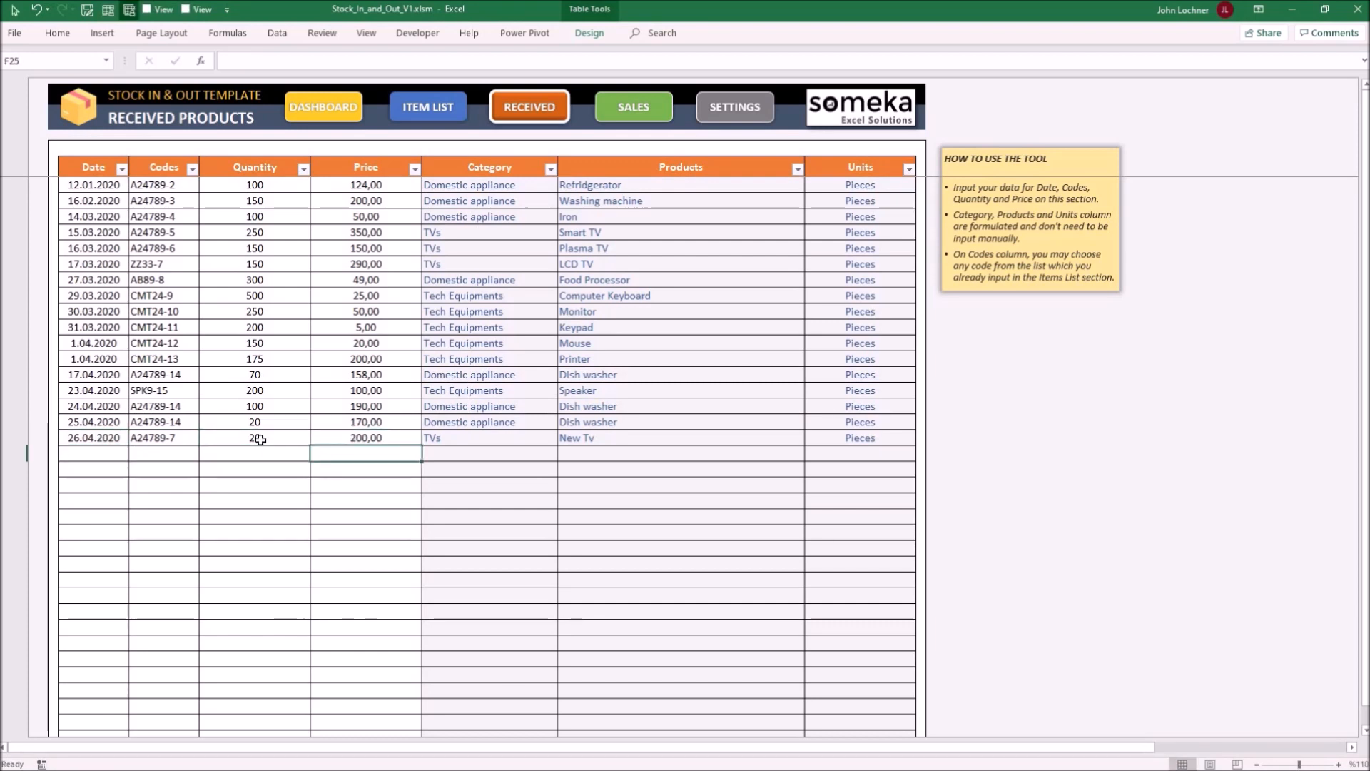
mouse_move(641, 107)
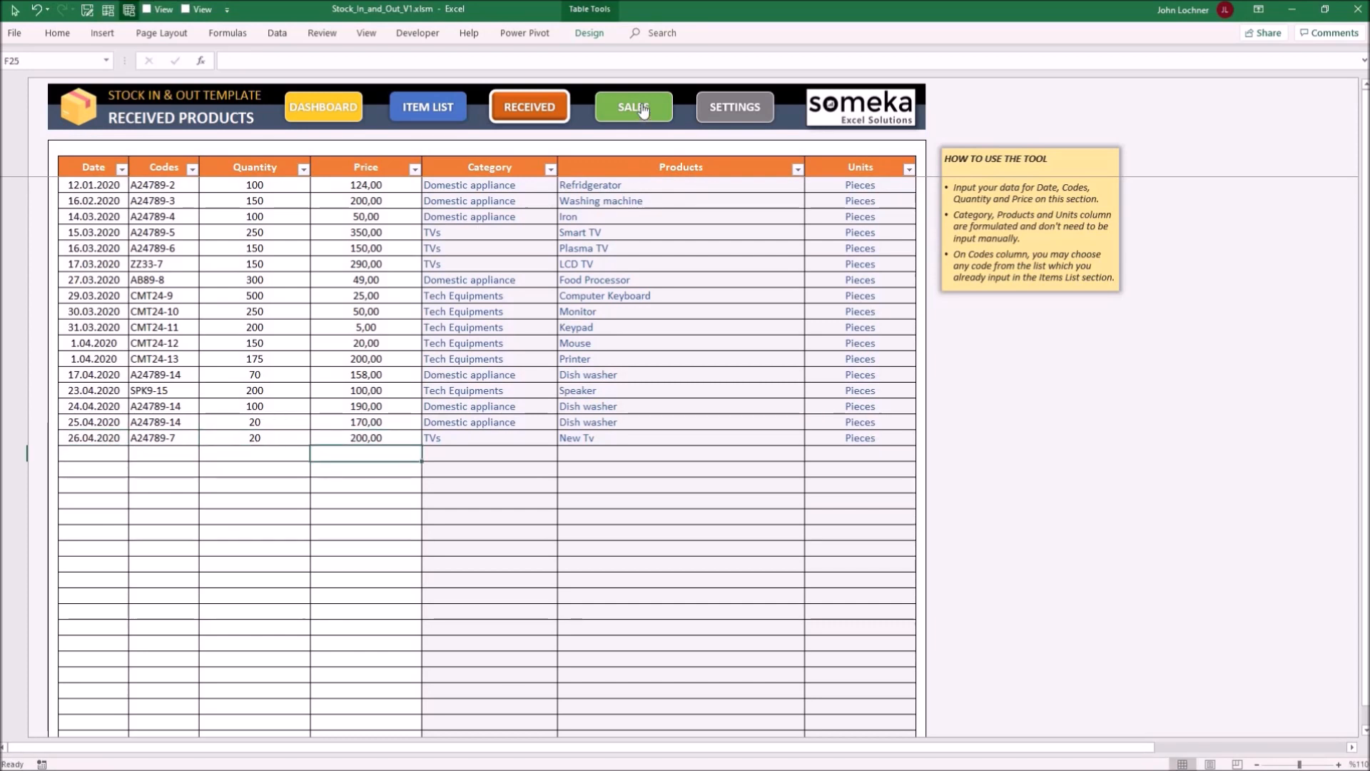
Fill the next Sales row: date 5.05.2020, code A24789-7, quantity 26, price 250,00
left_click(633, 107)
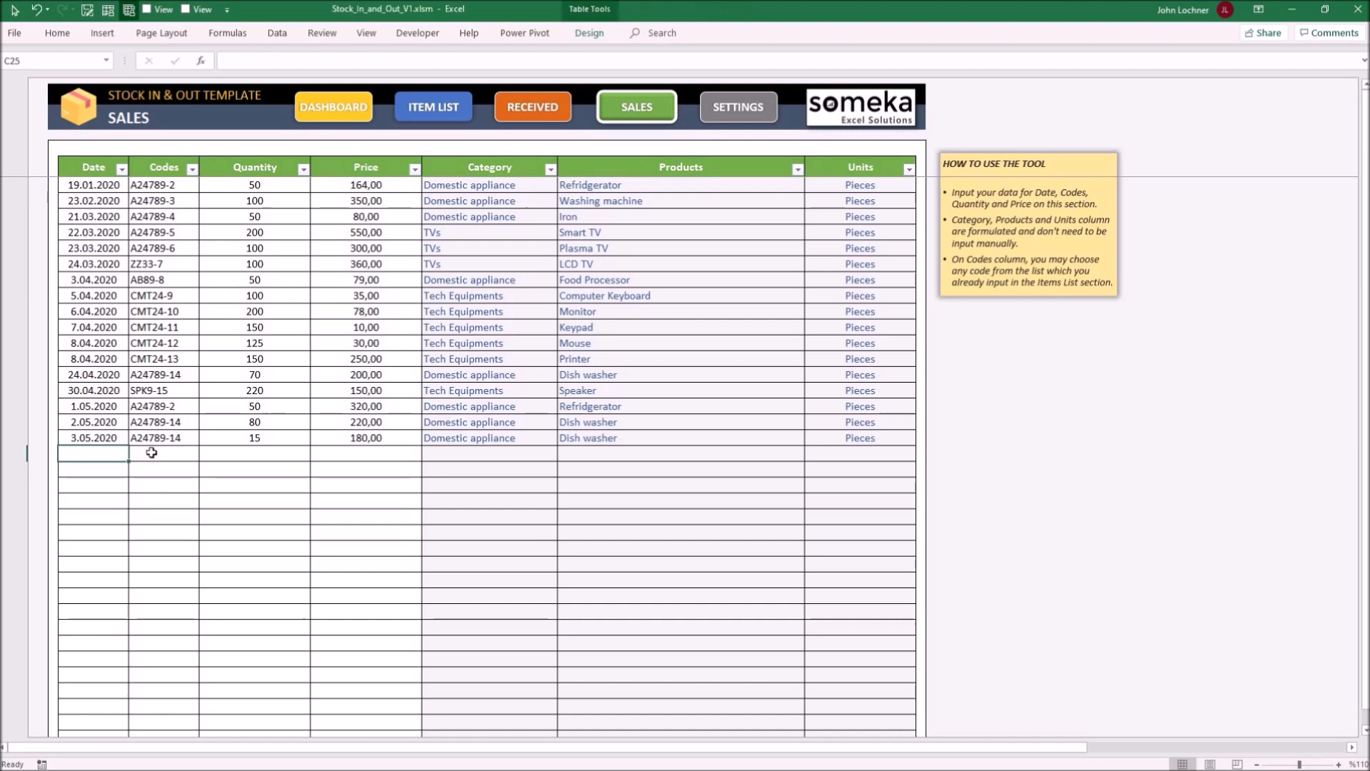
left_click(254, 452)
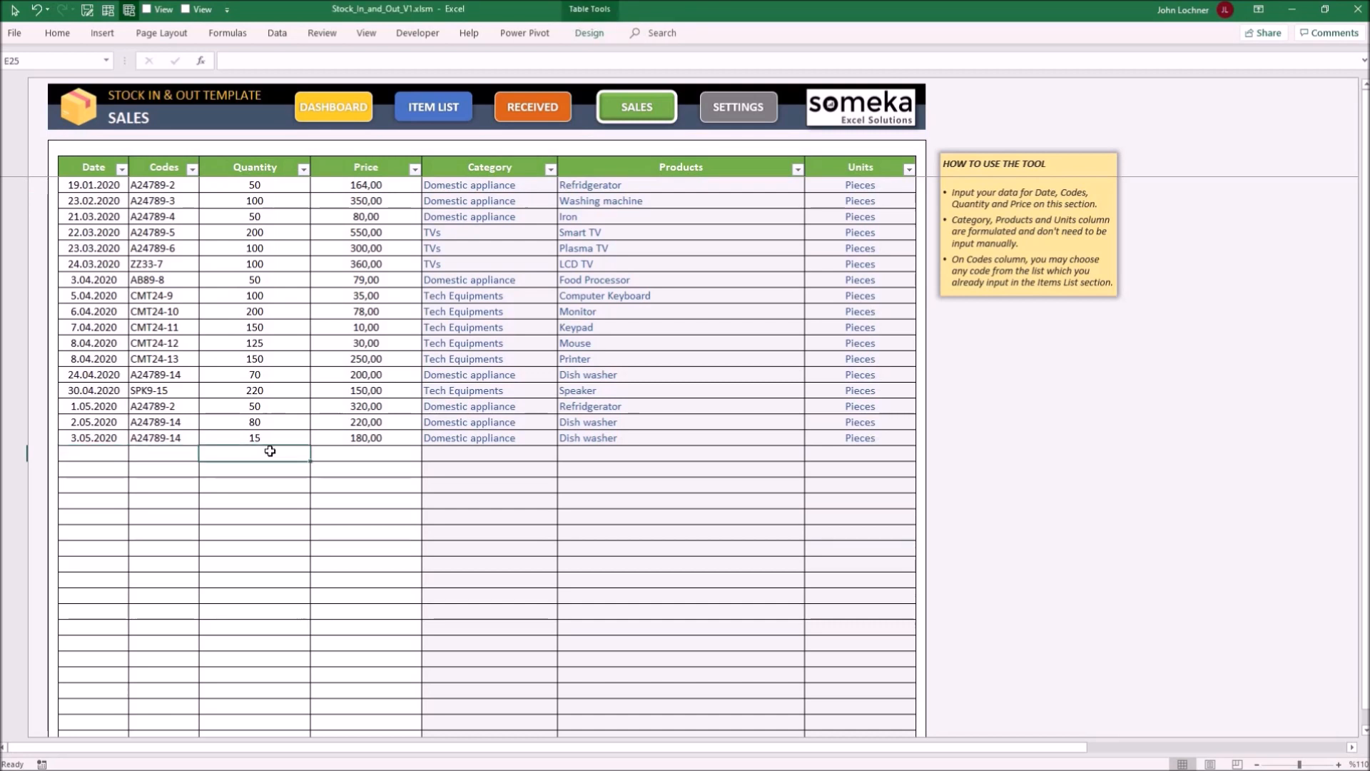
left_click(365, 452)
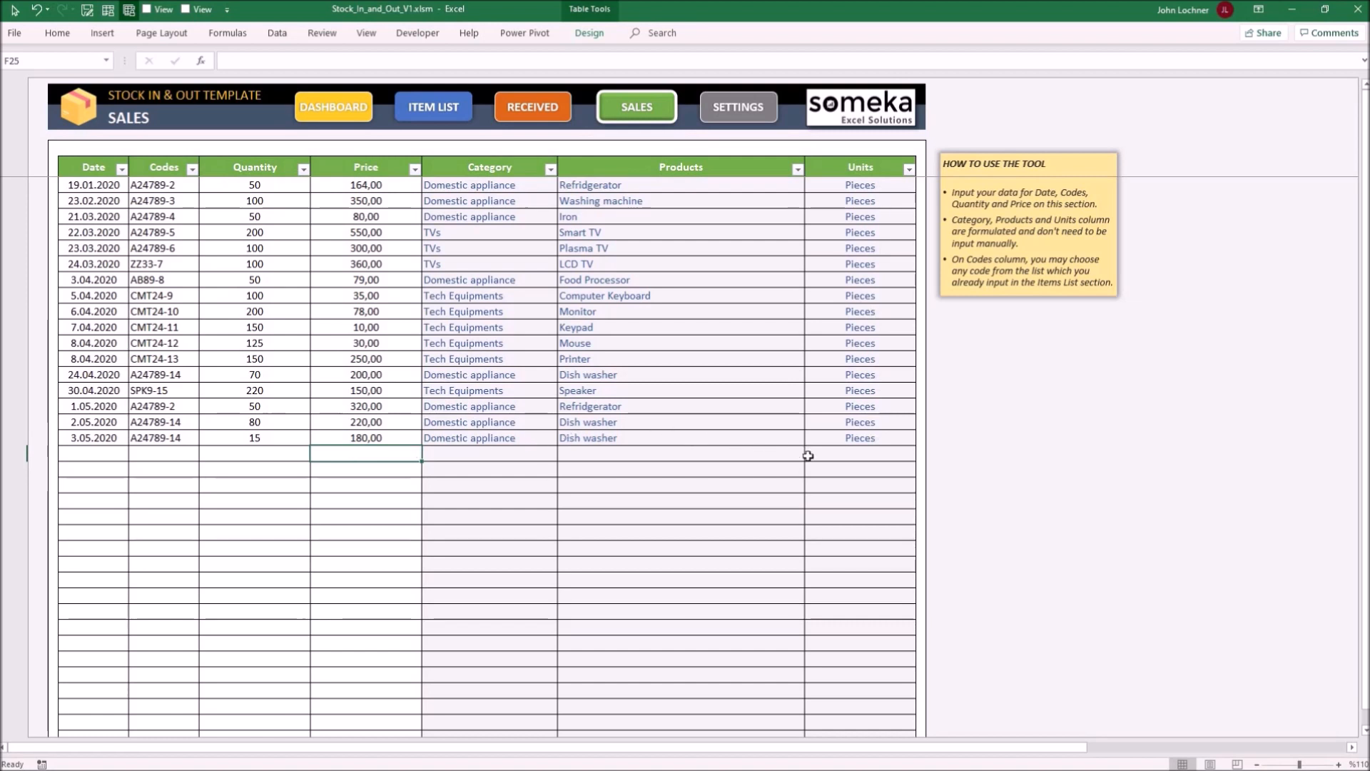
mouse_move(170, 452)
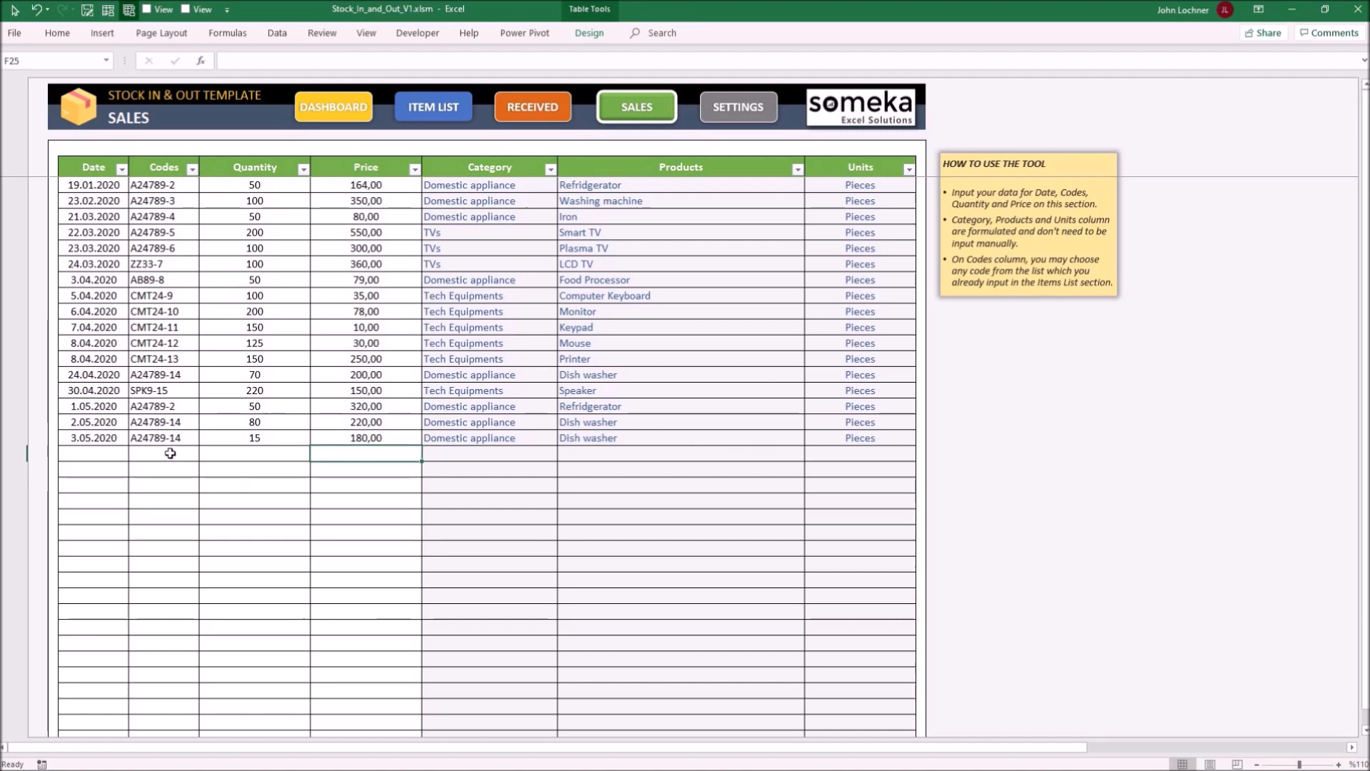
left_click(204, 454)
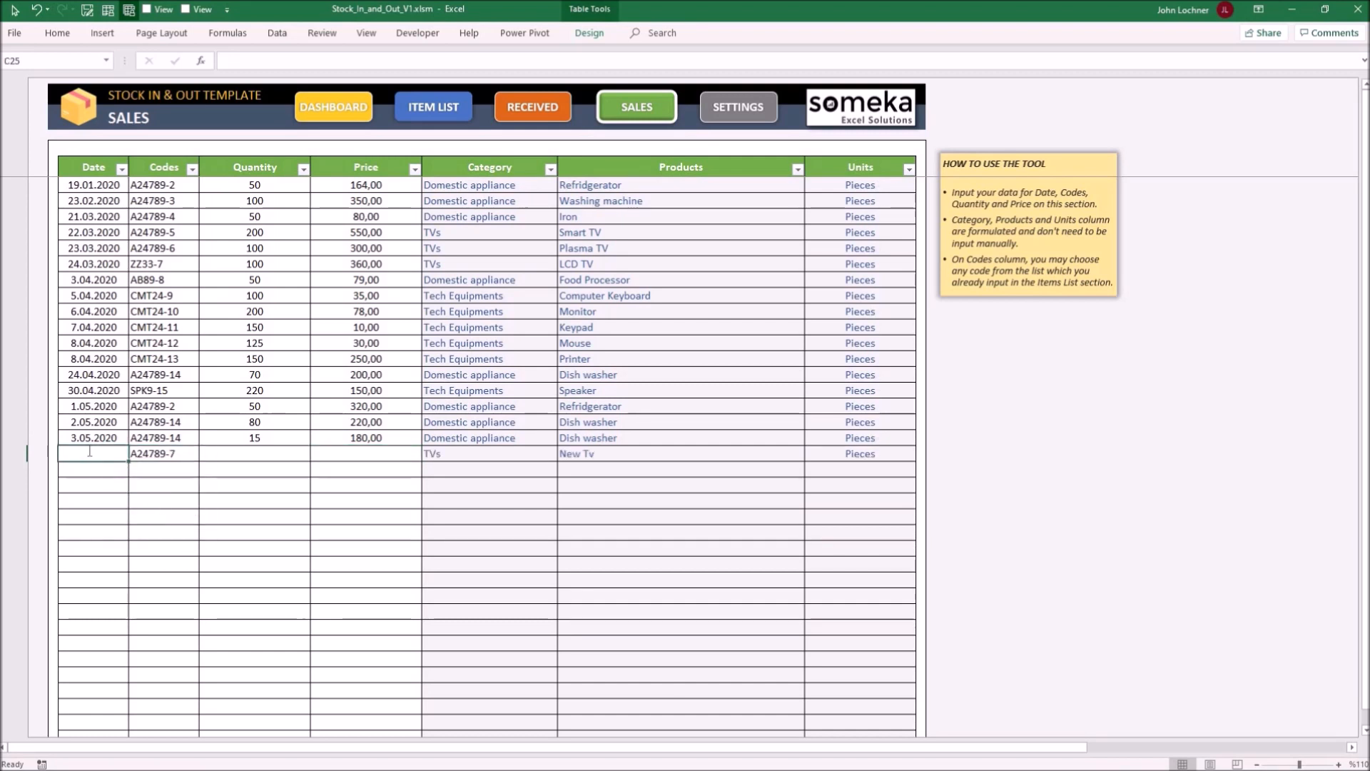
type("26")
type("5.05.2020")
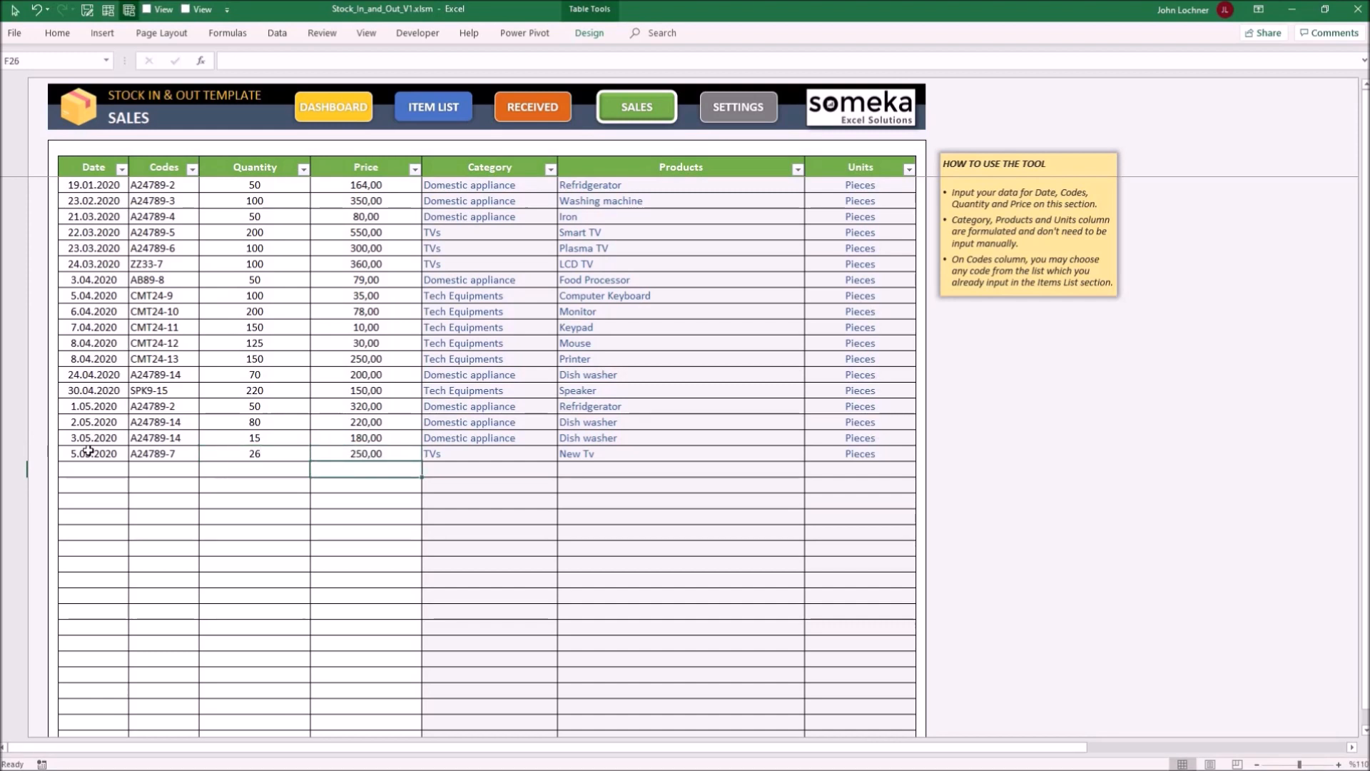
mouse_move(360, 95)
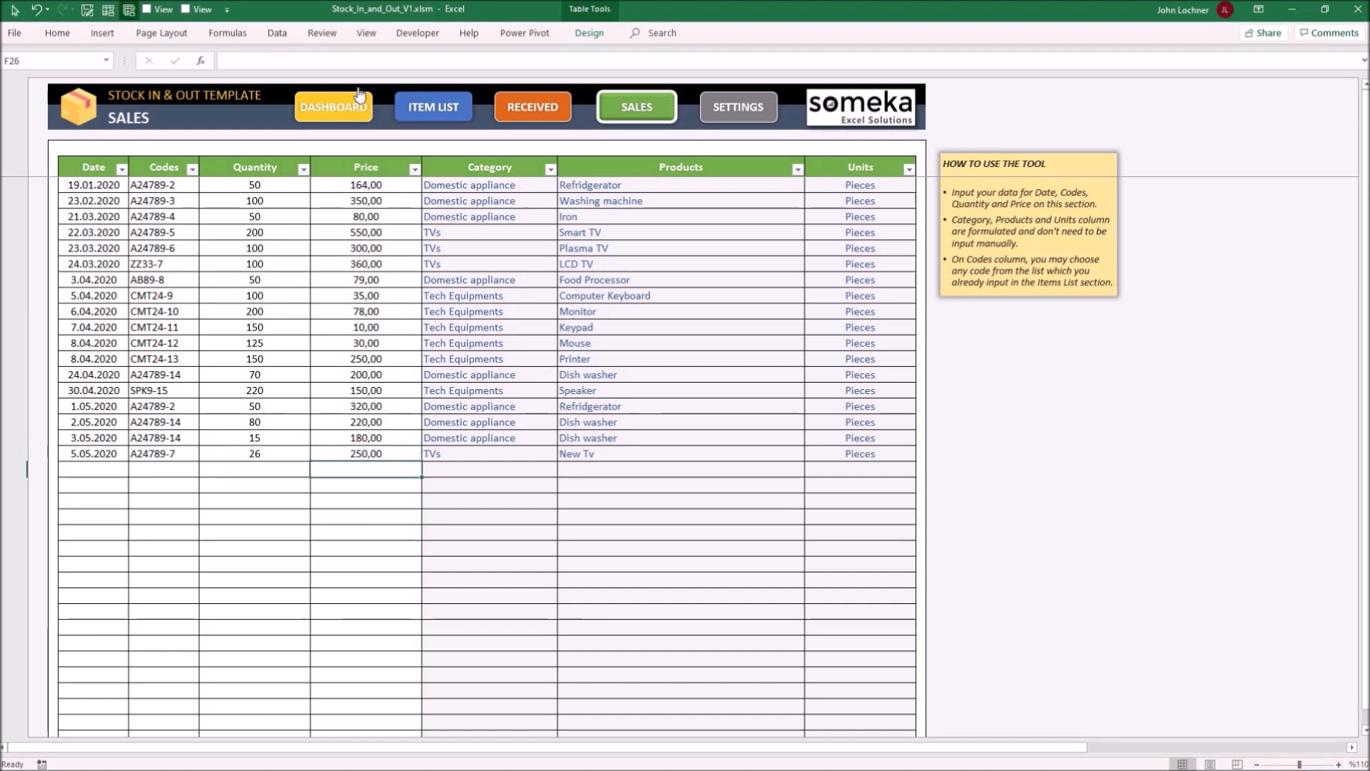
Return to the Dashboard and scroll down to the category charts and overall inventory report
left_click(332, 105)
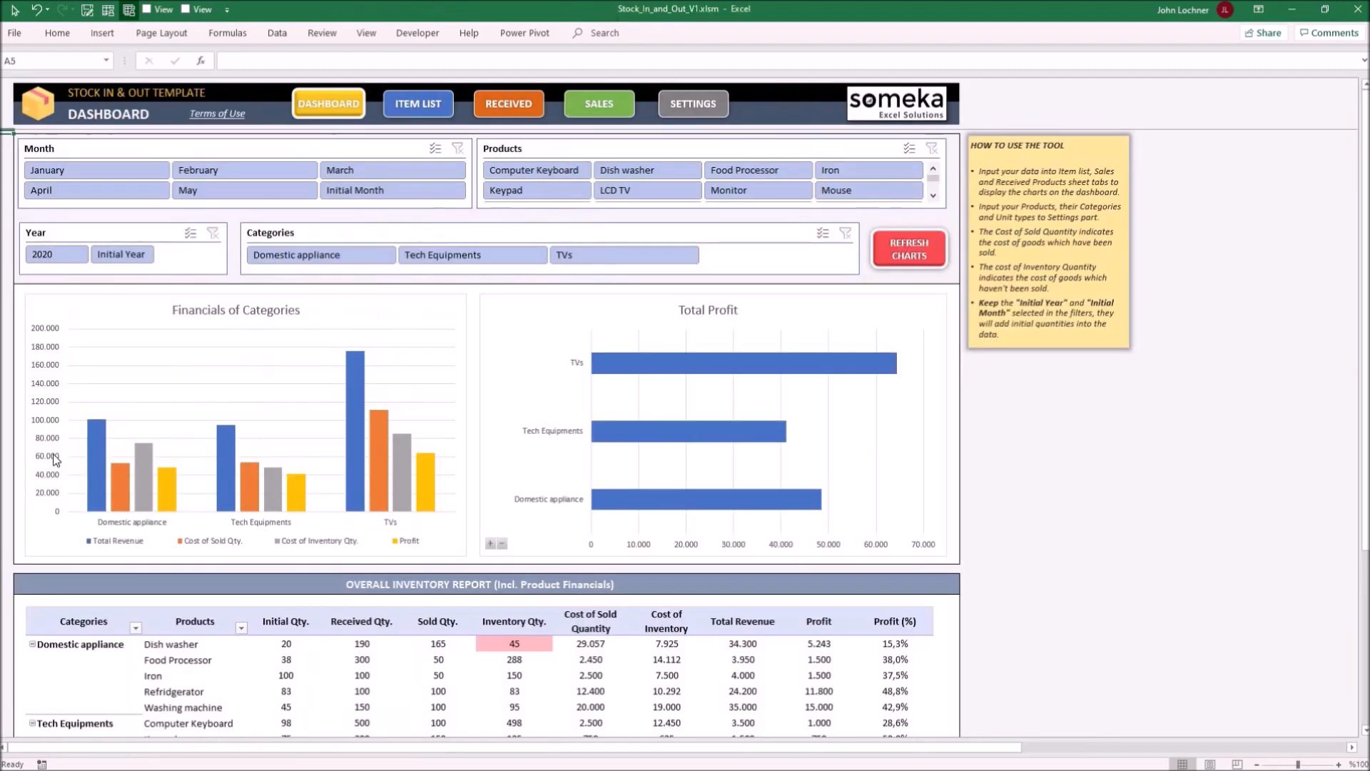
mouse_move(53, 458)
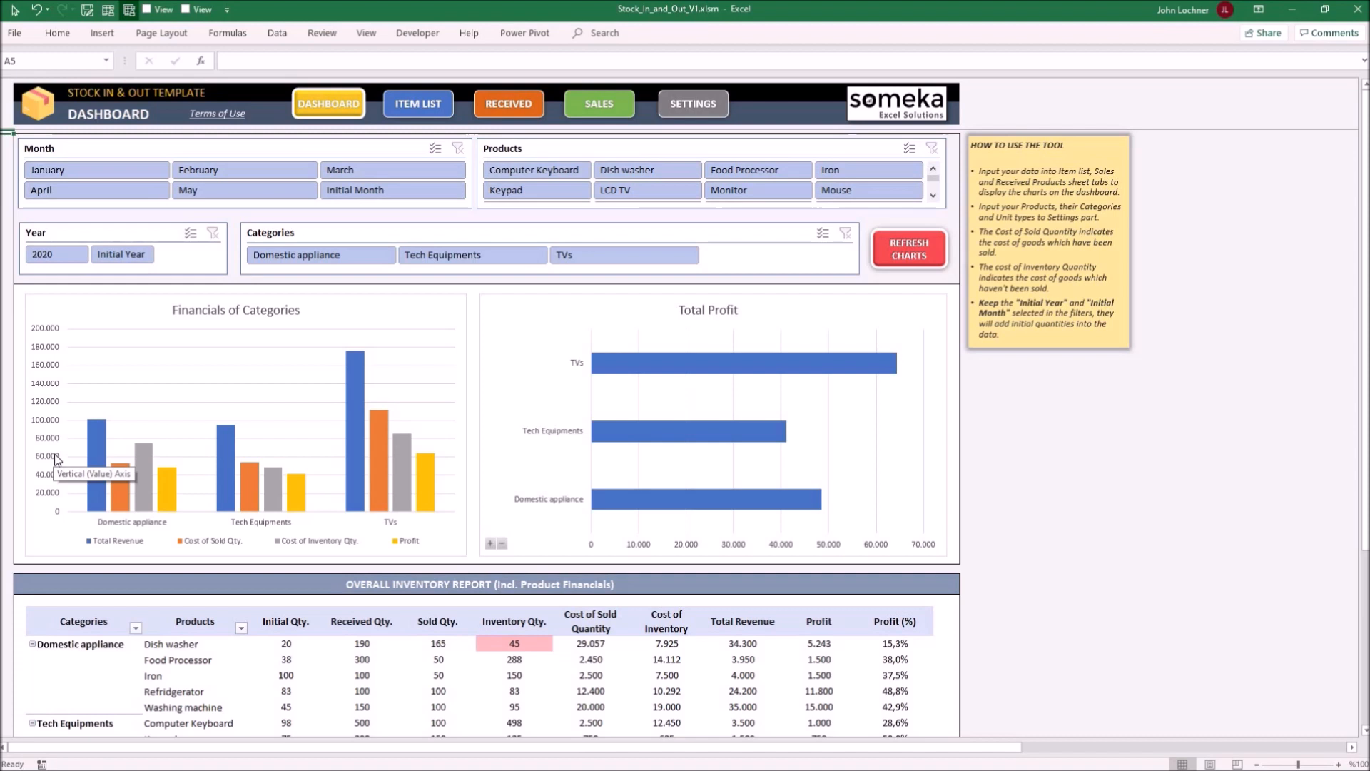
left_click(908, 247)
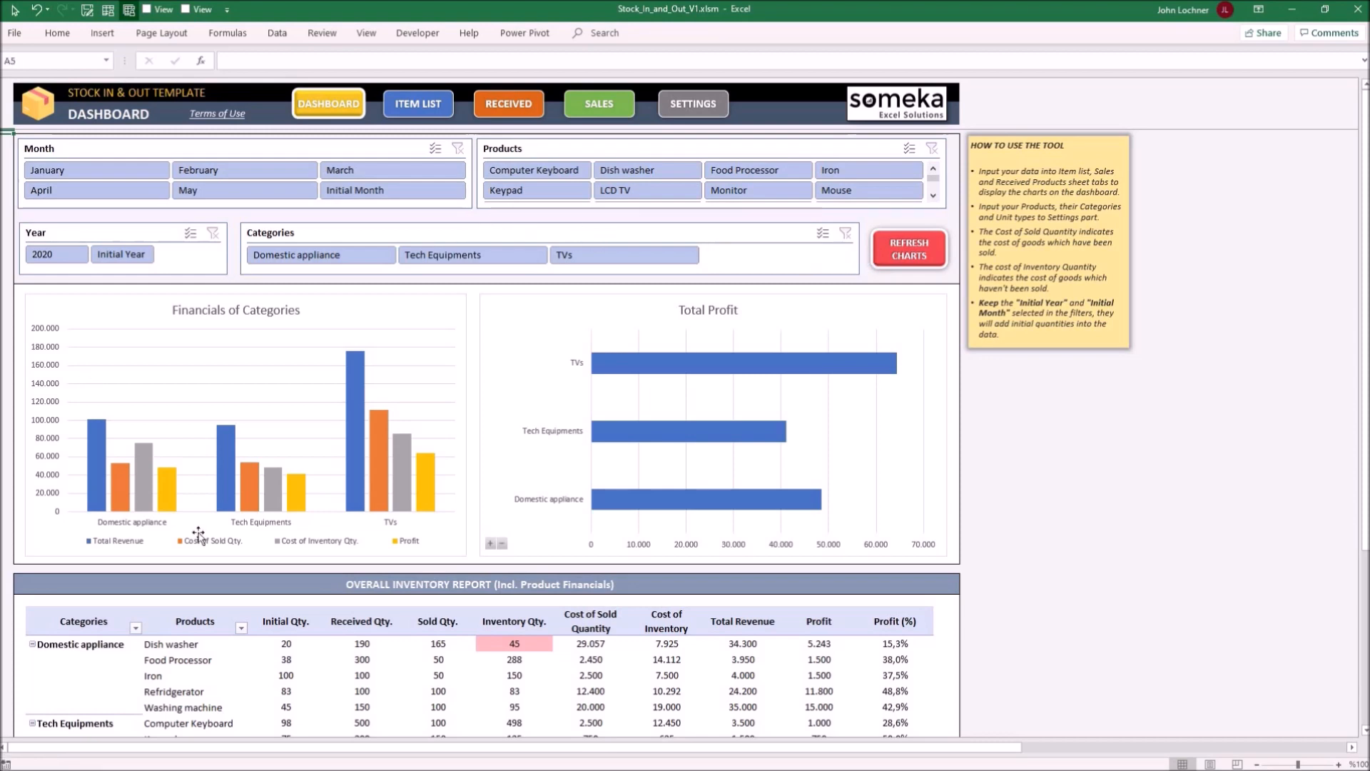
scroll("down", 3)
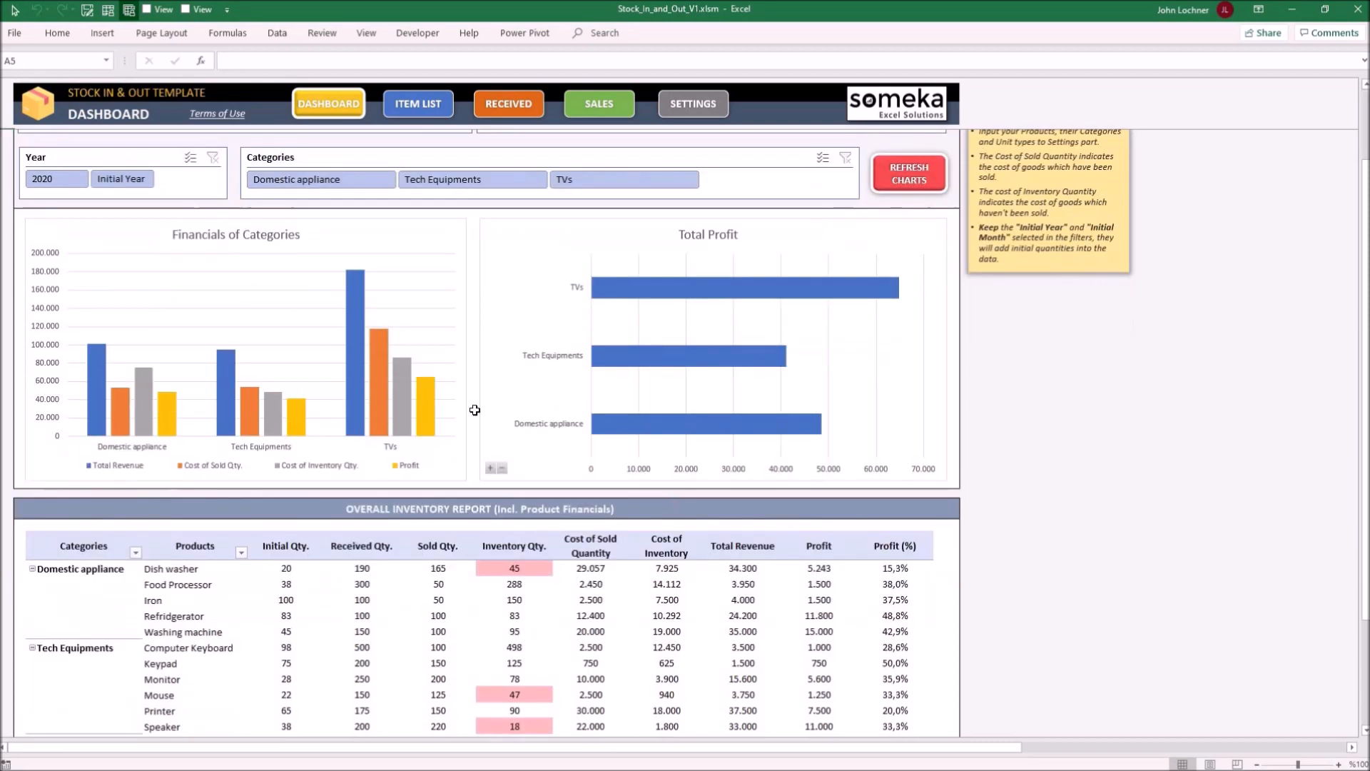
scroll("down", 3)
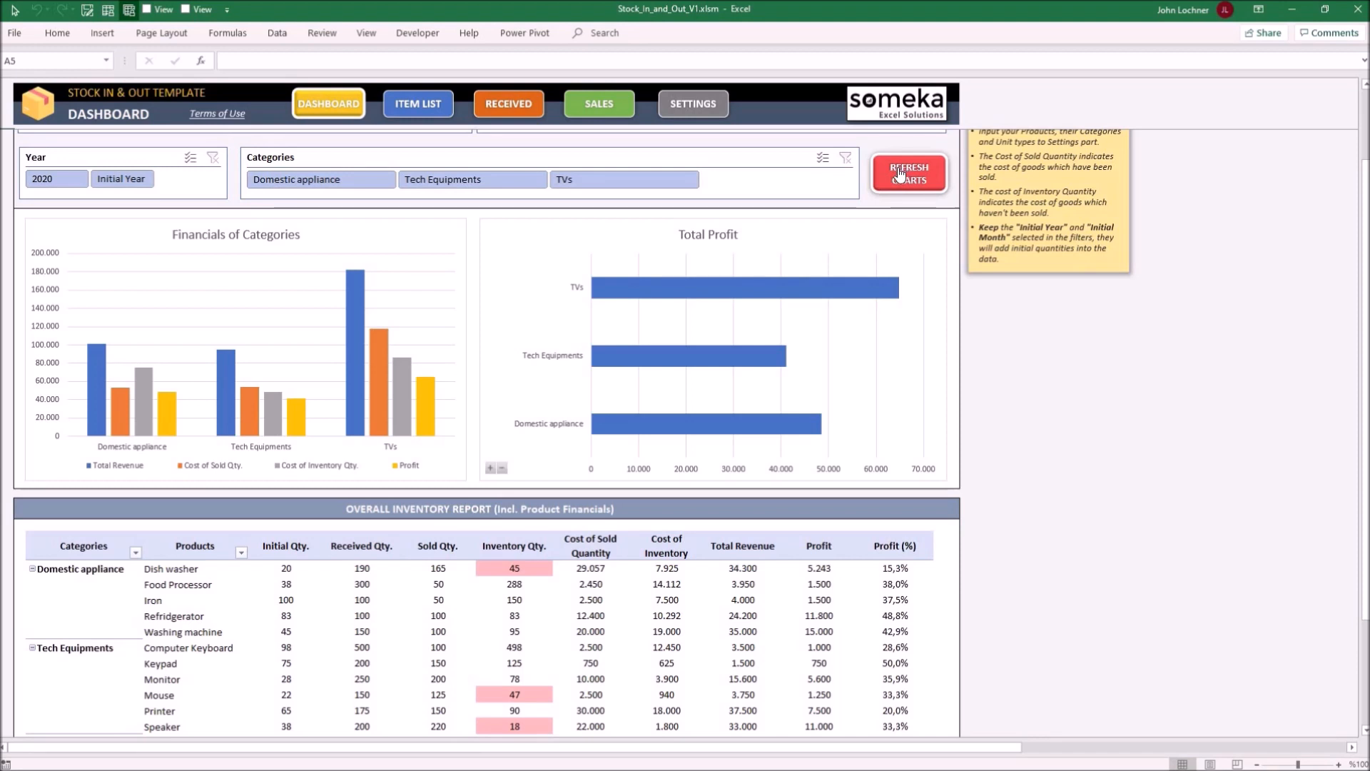
mouse_move(641, 352)
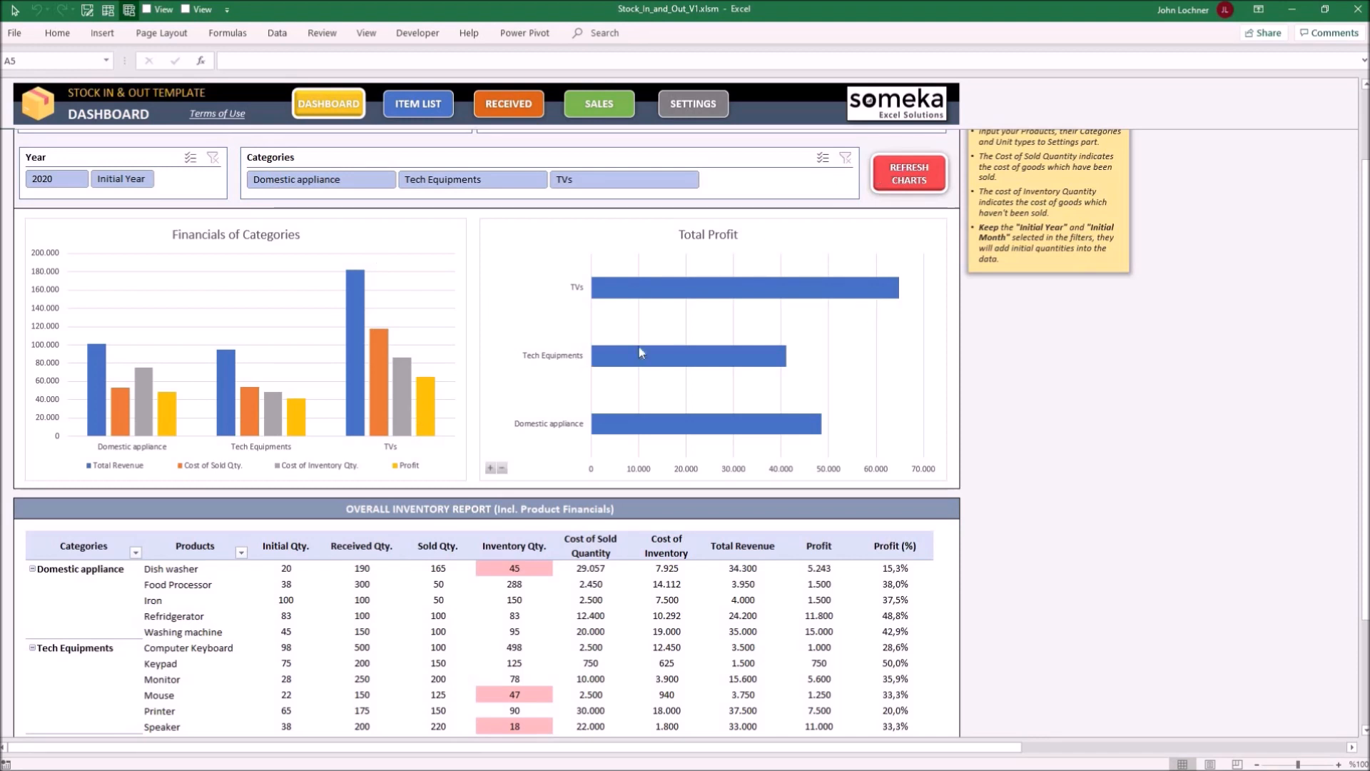
mouse_move(639, 353)
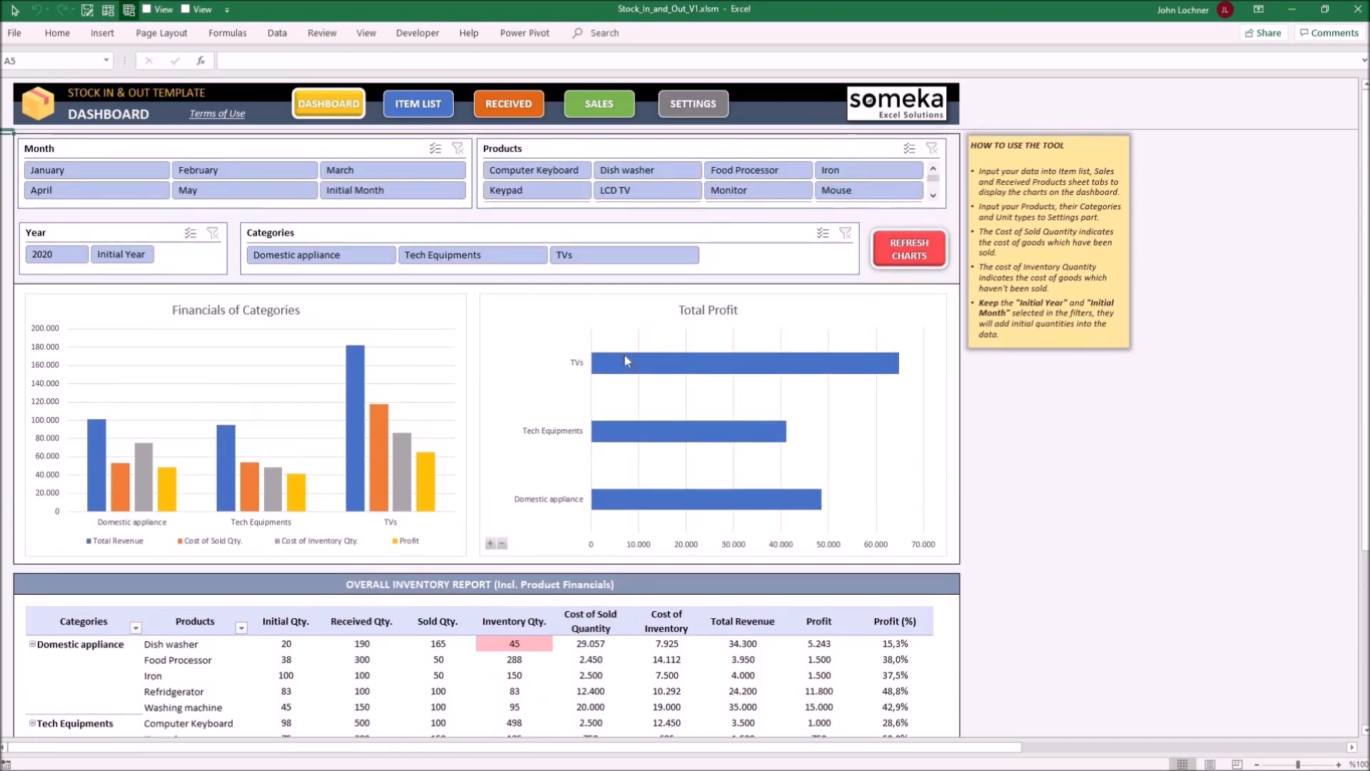
mouse_move(624, 360)
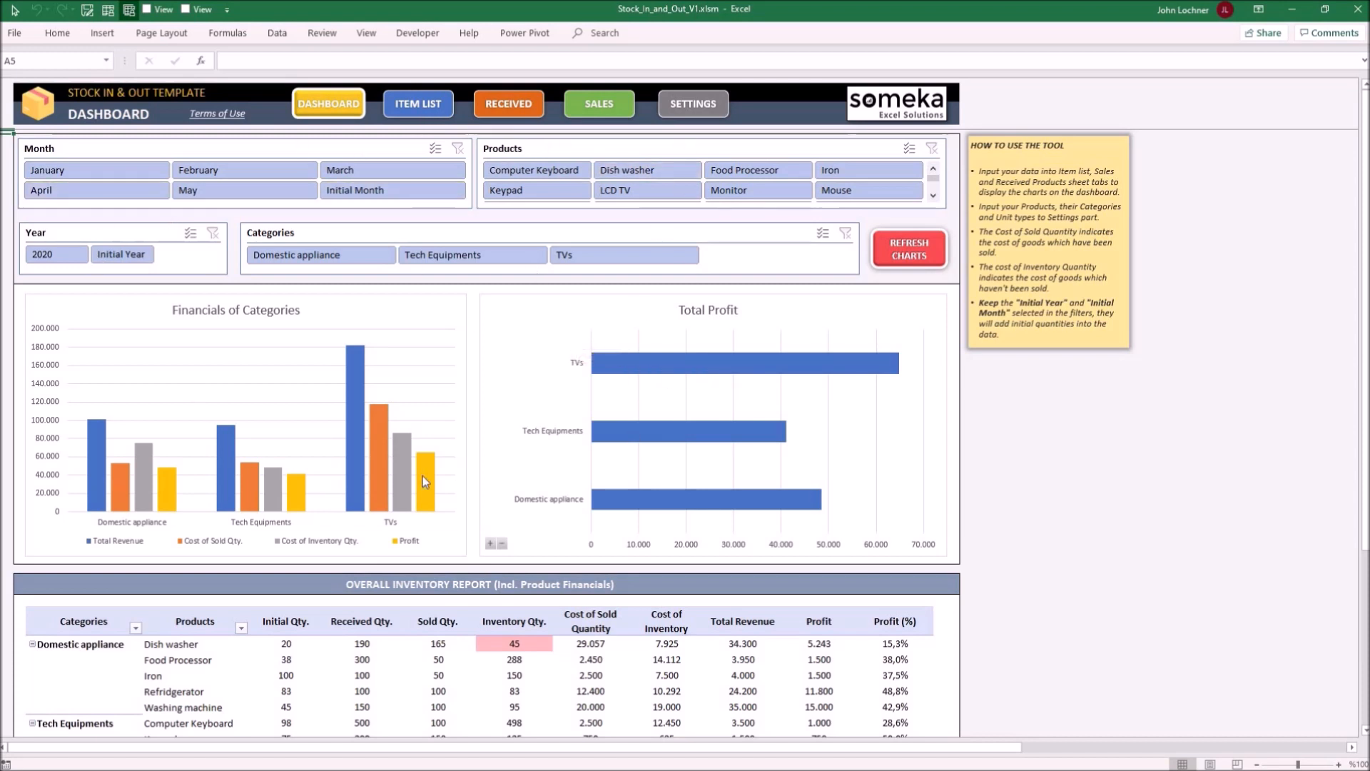
mouse_move(638, 193)
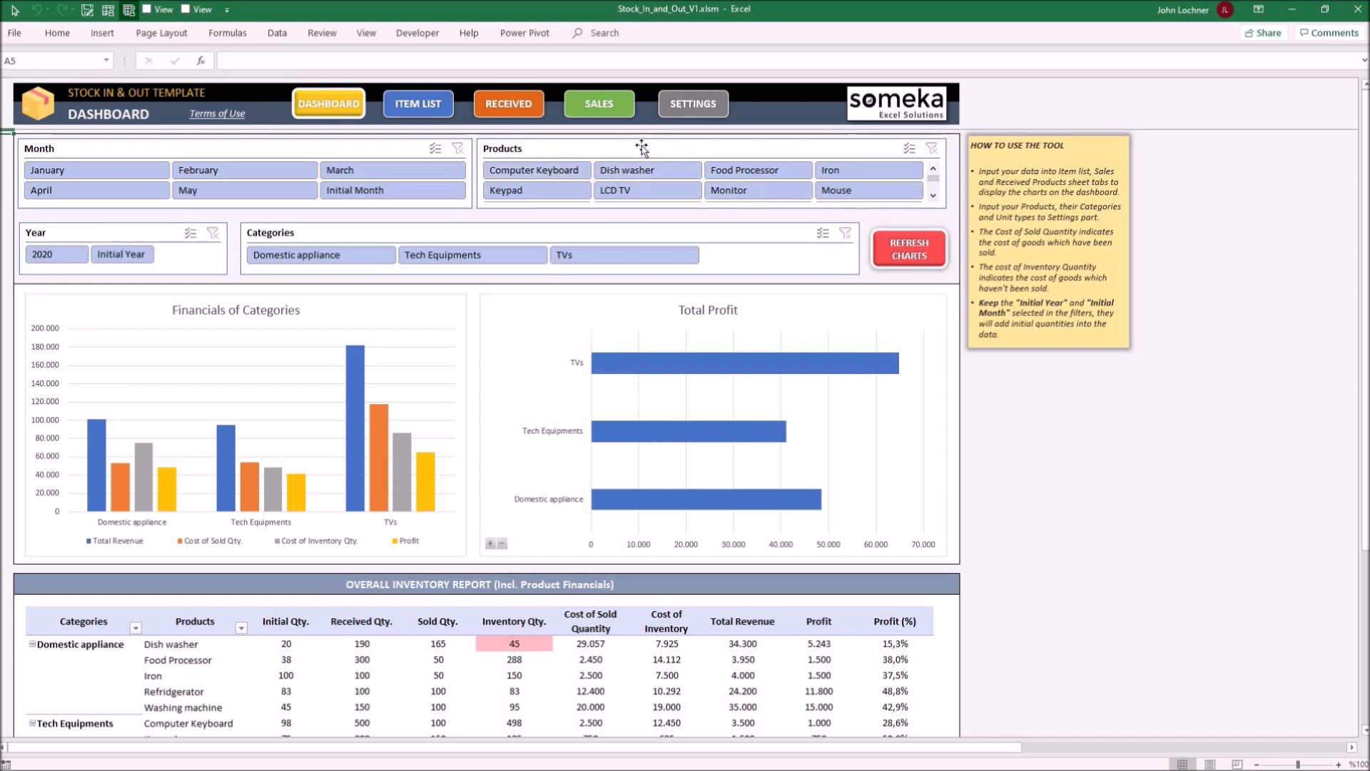
mouse_move(630, 454)
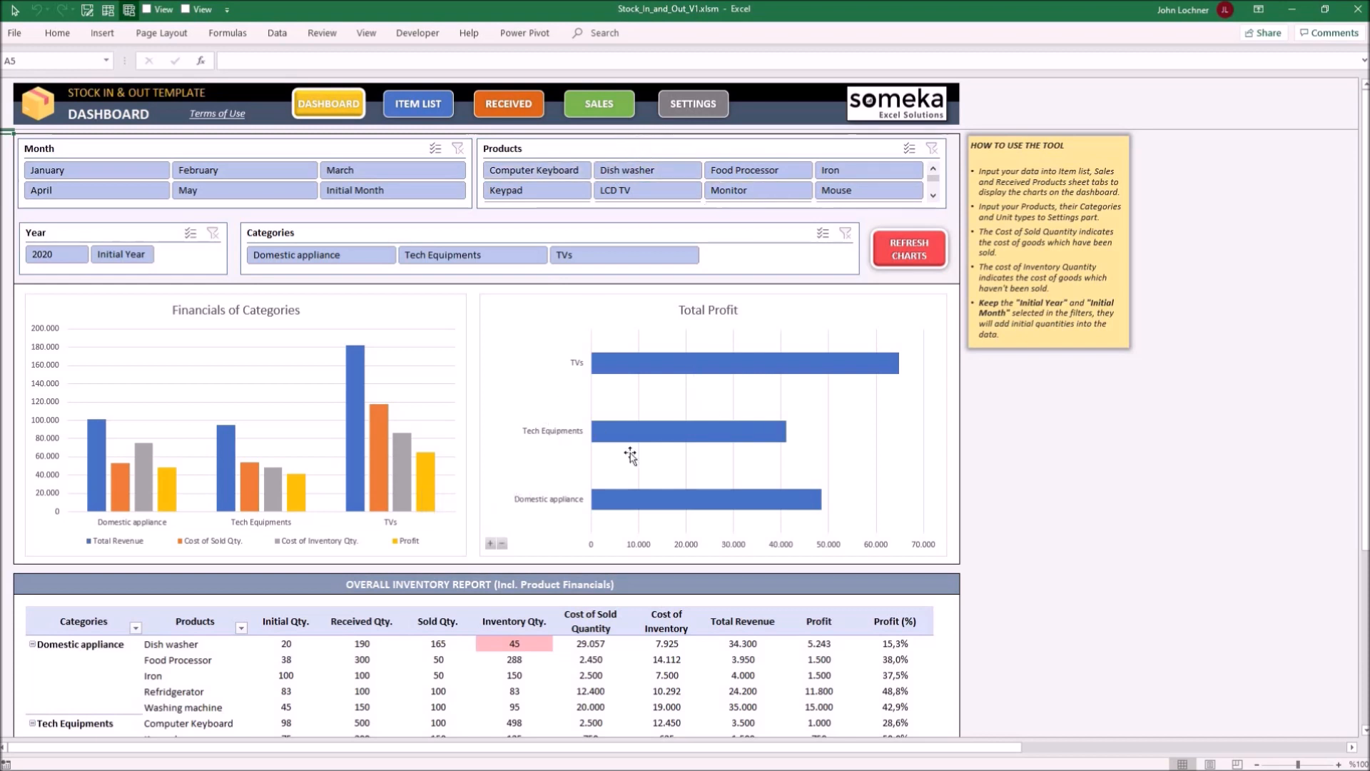
mouse_move(741, 432)
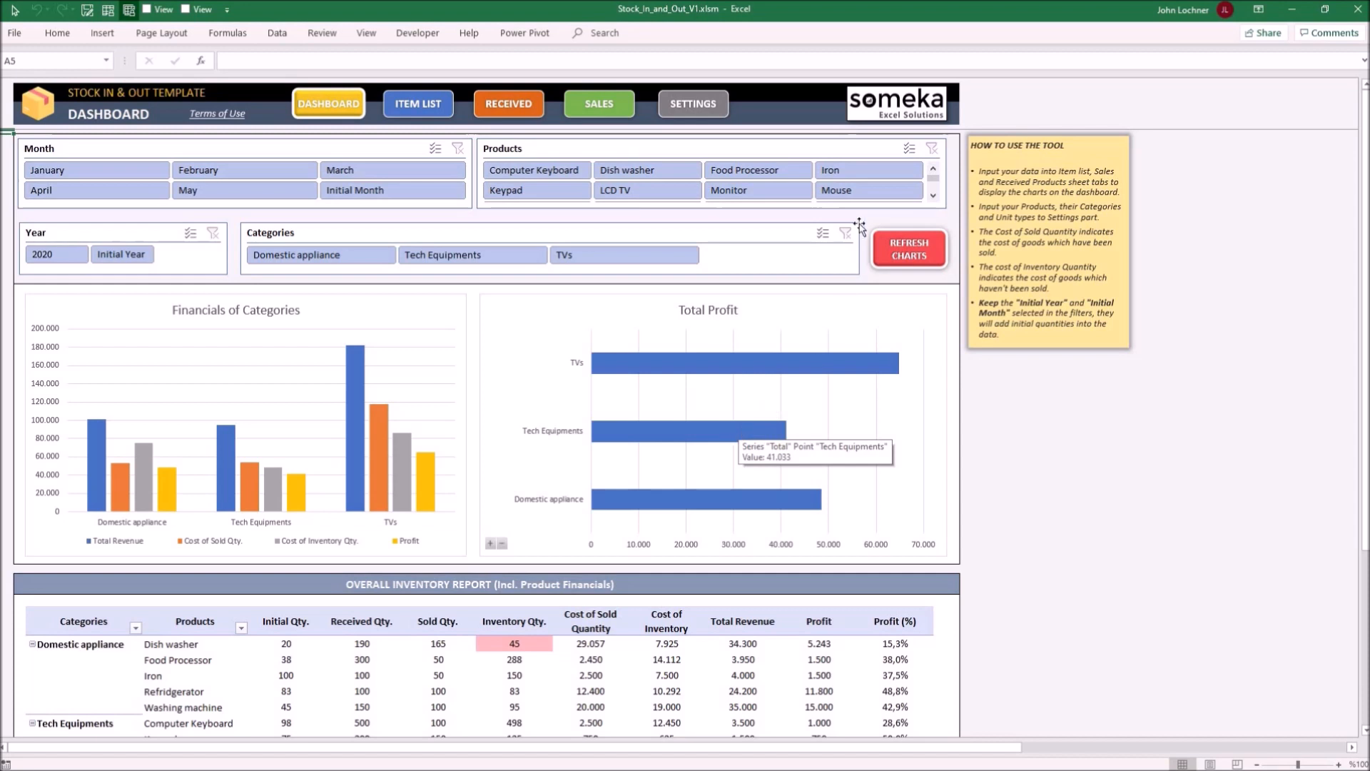
mouse_move(908, 147)
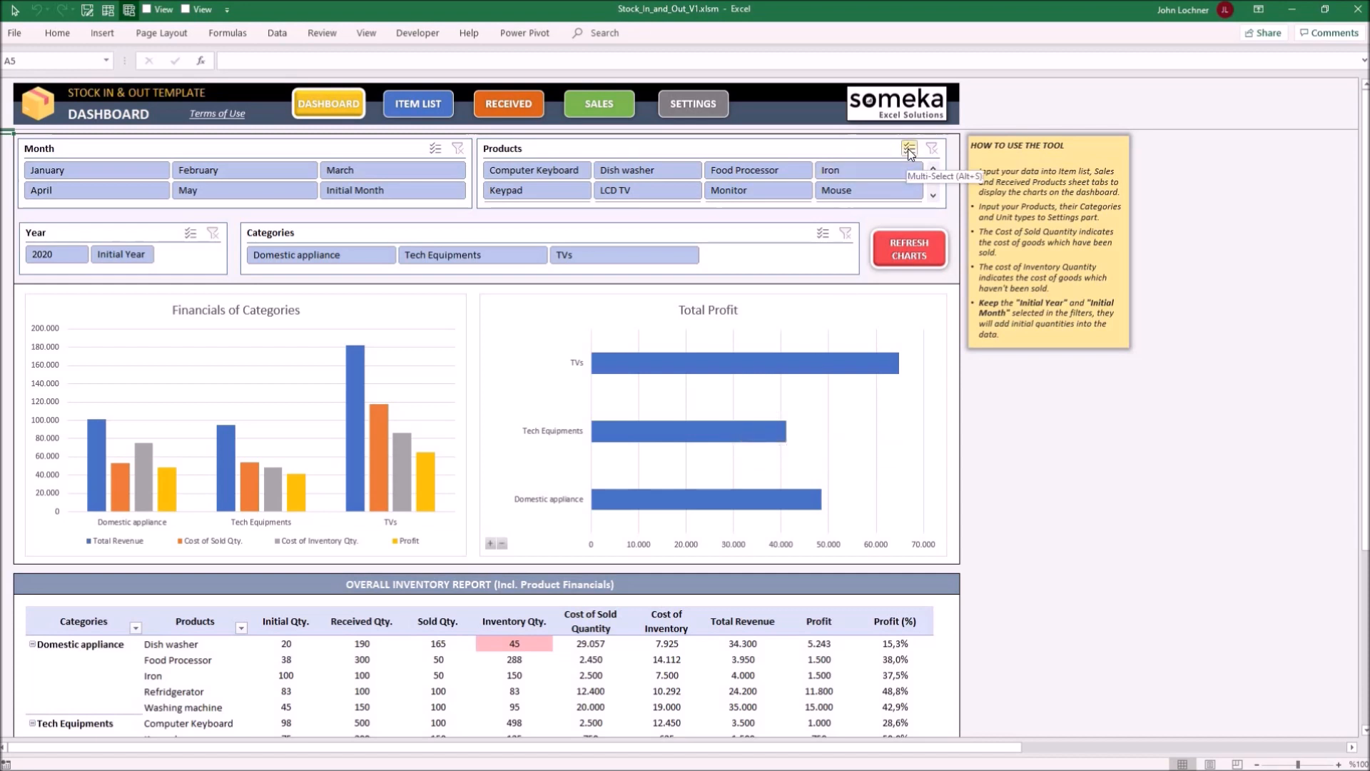
Enable Multi-Select on the Products slicer and pick product items, charts still showing all categories
left_click(535, 170)
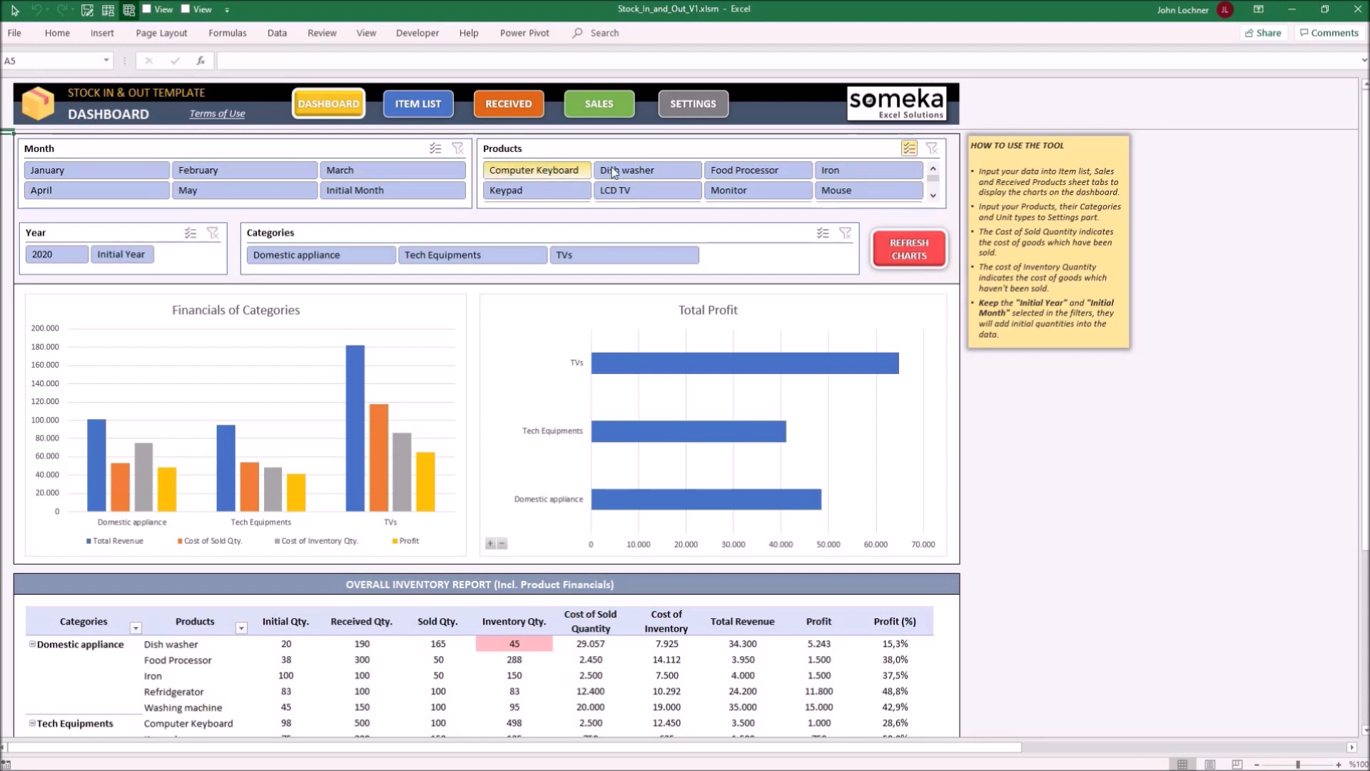
left_click(756, 169)
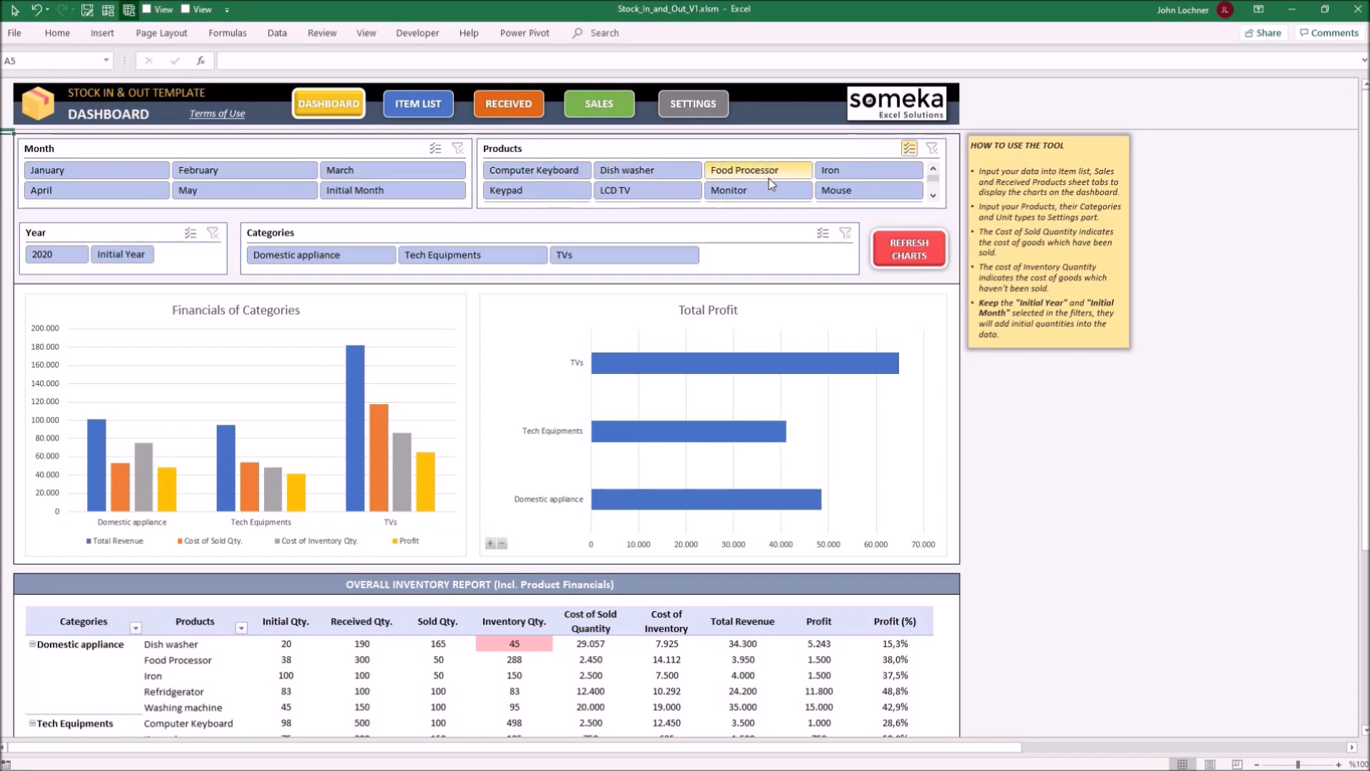
left_click(566, 254)
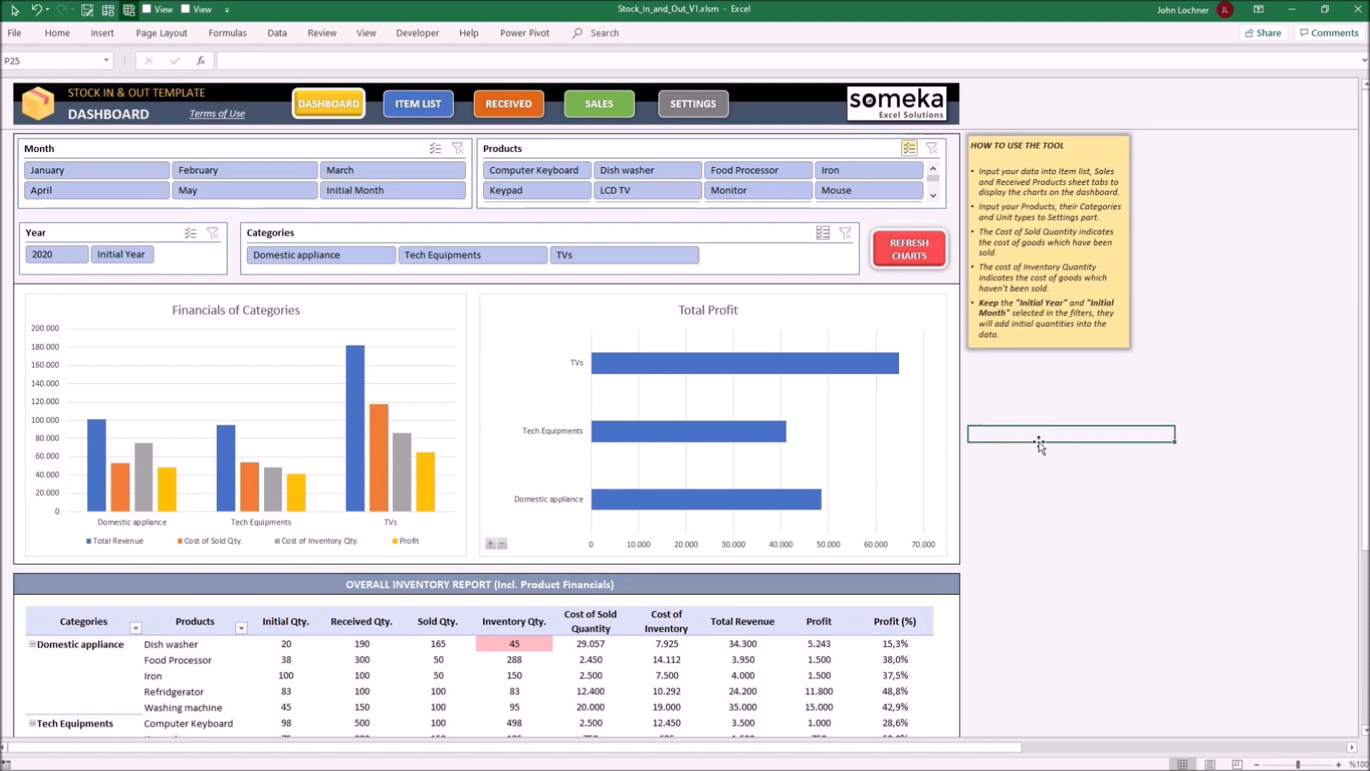
mouse_move(515, 554)
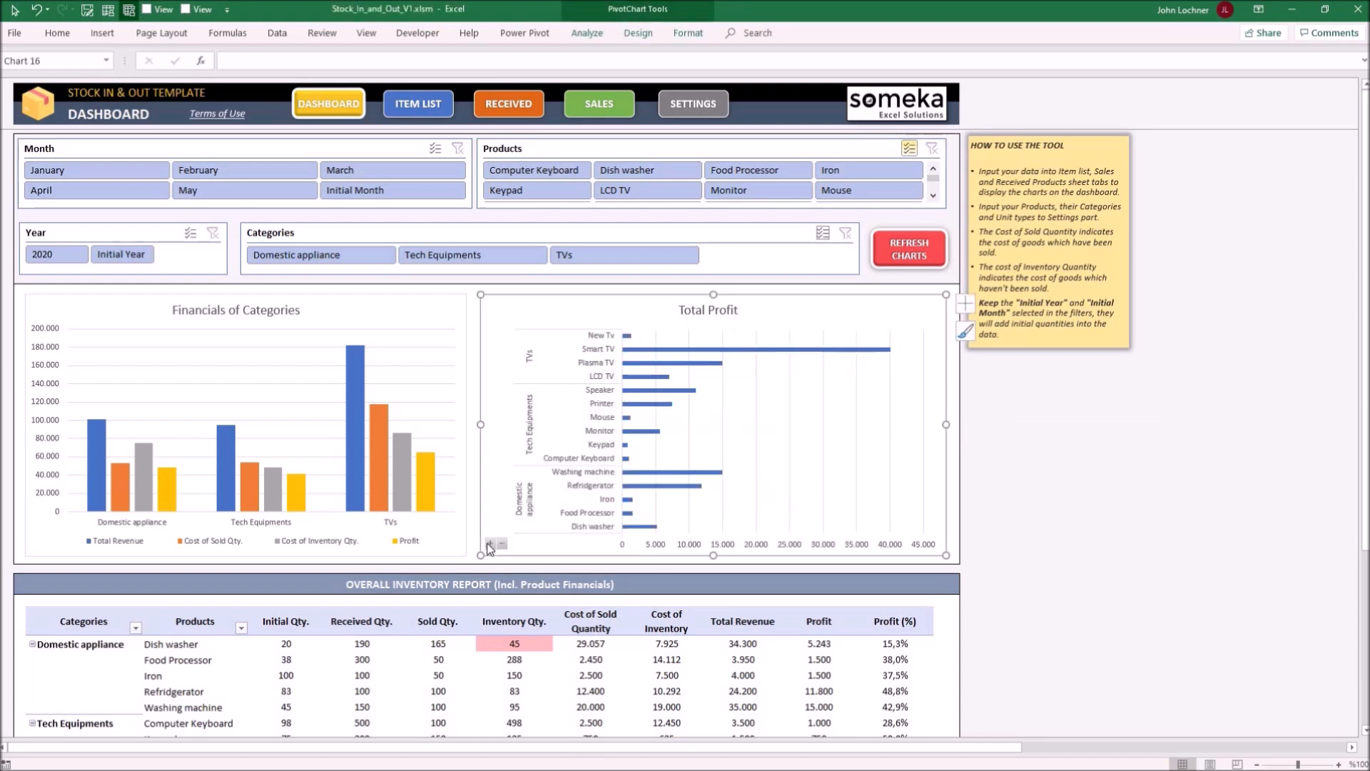
mouse_move(524, 473)
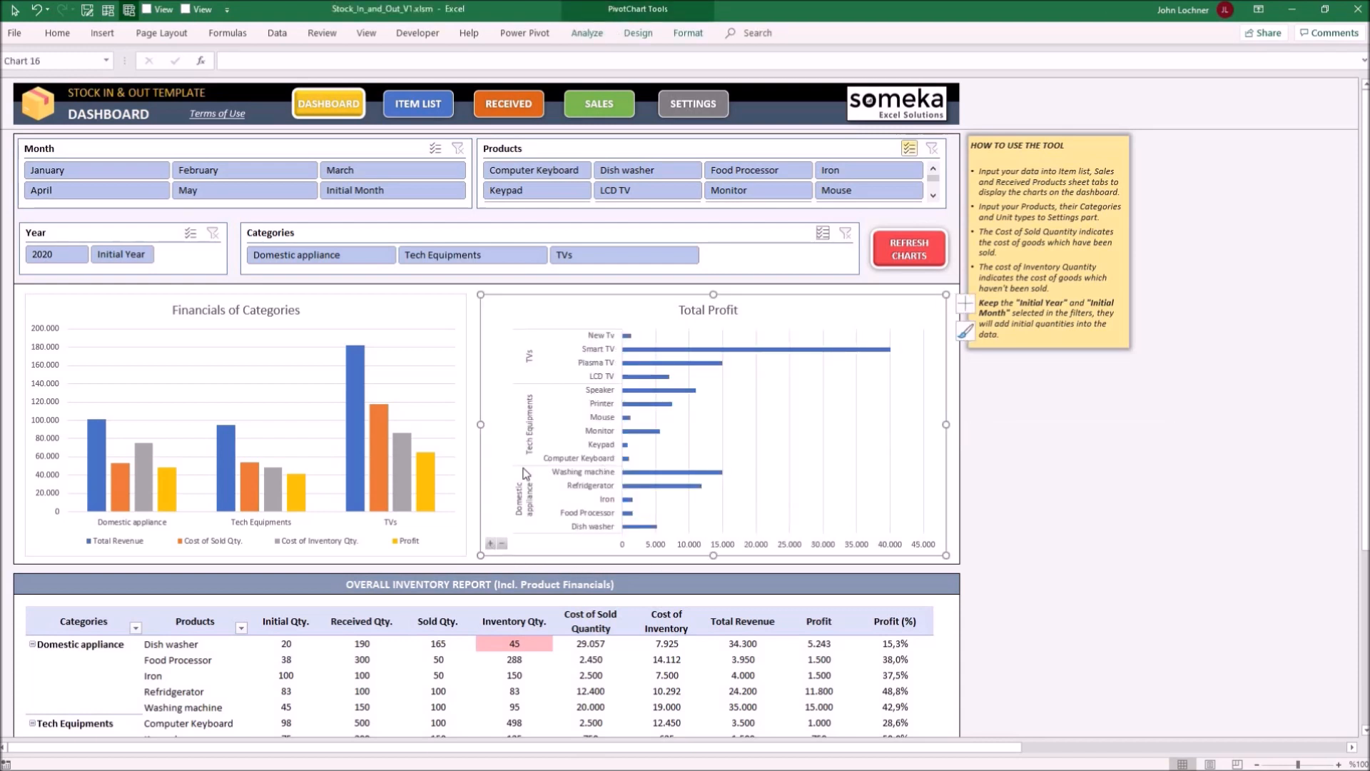
mouse_move(736, 493)
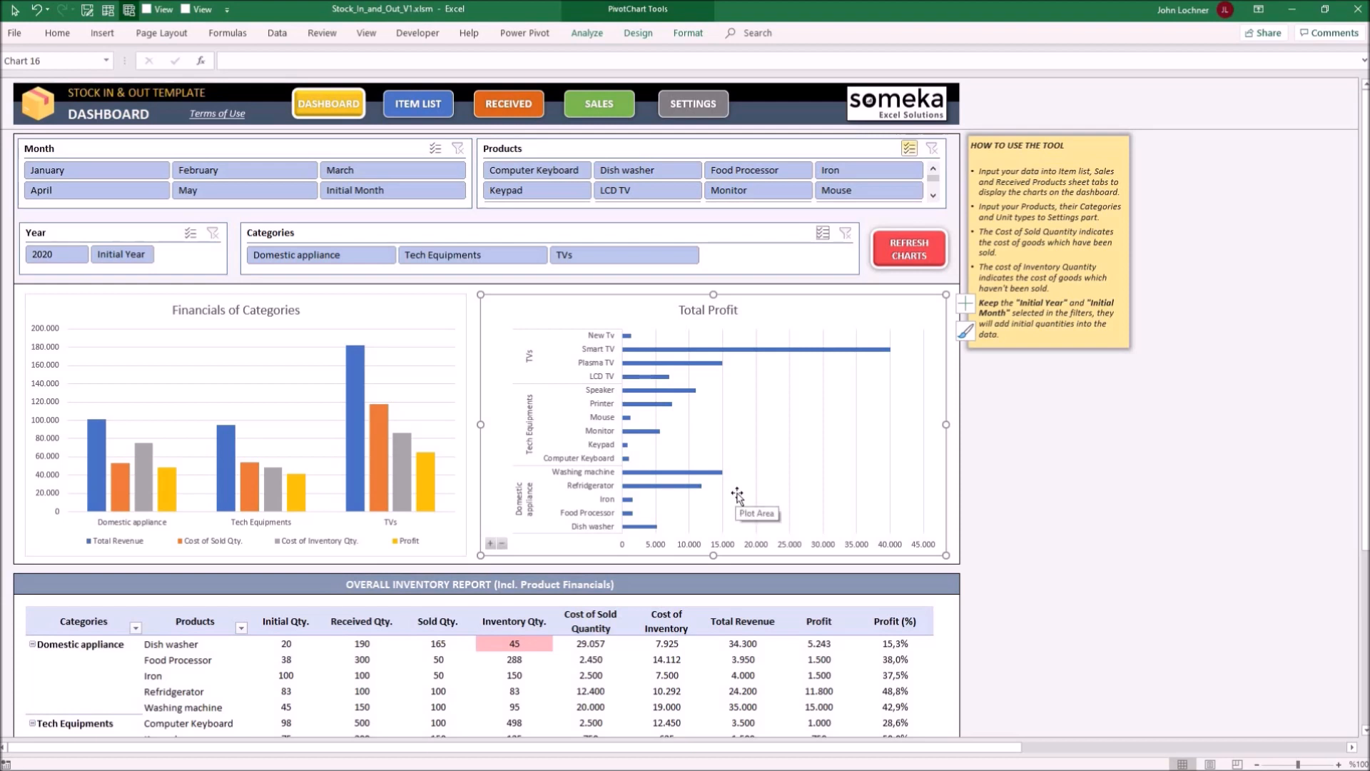
mouse_move(508, 551)
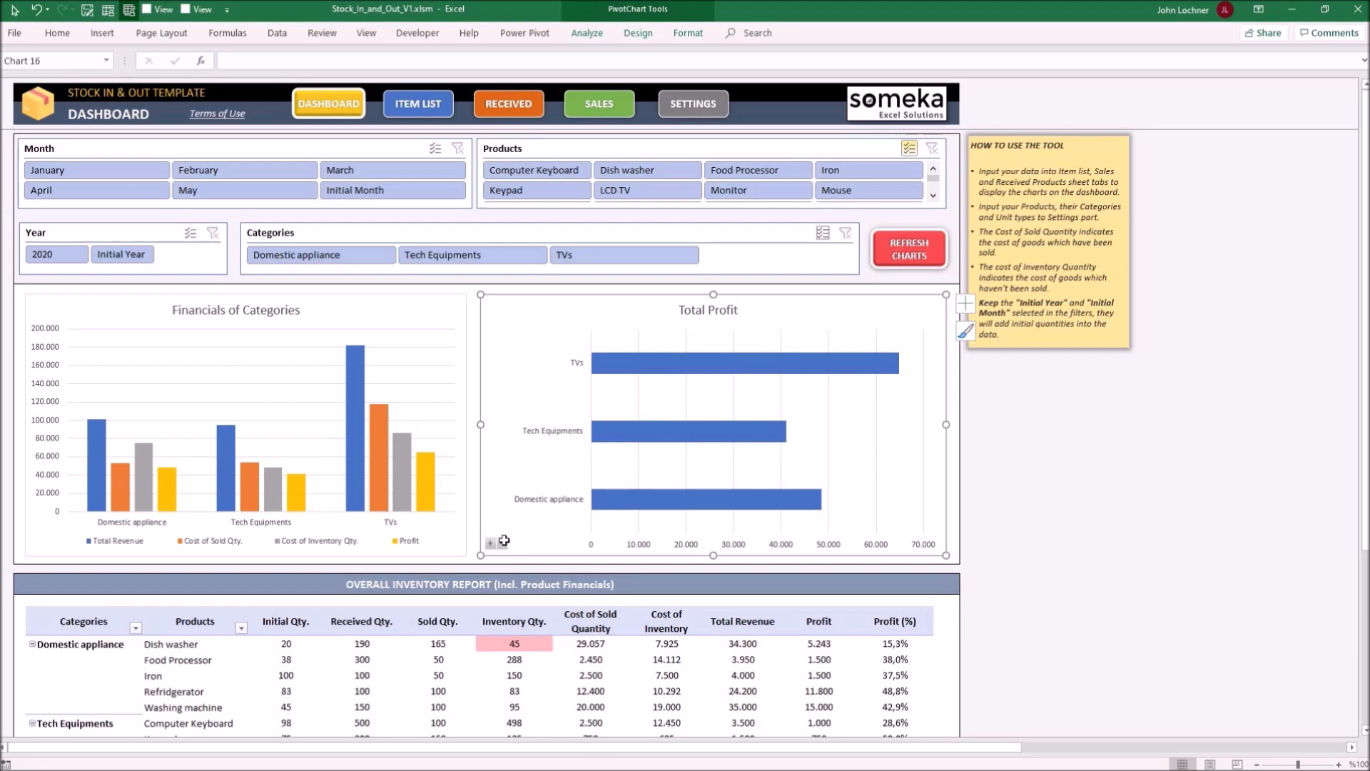
scroll("down", 3)
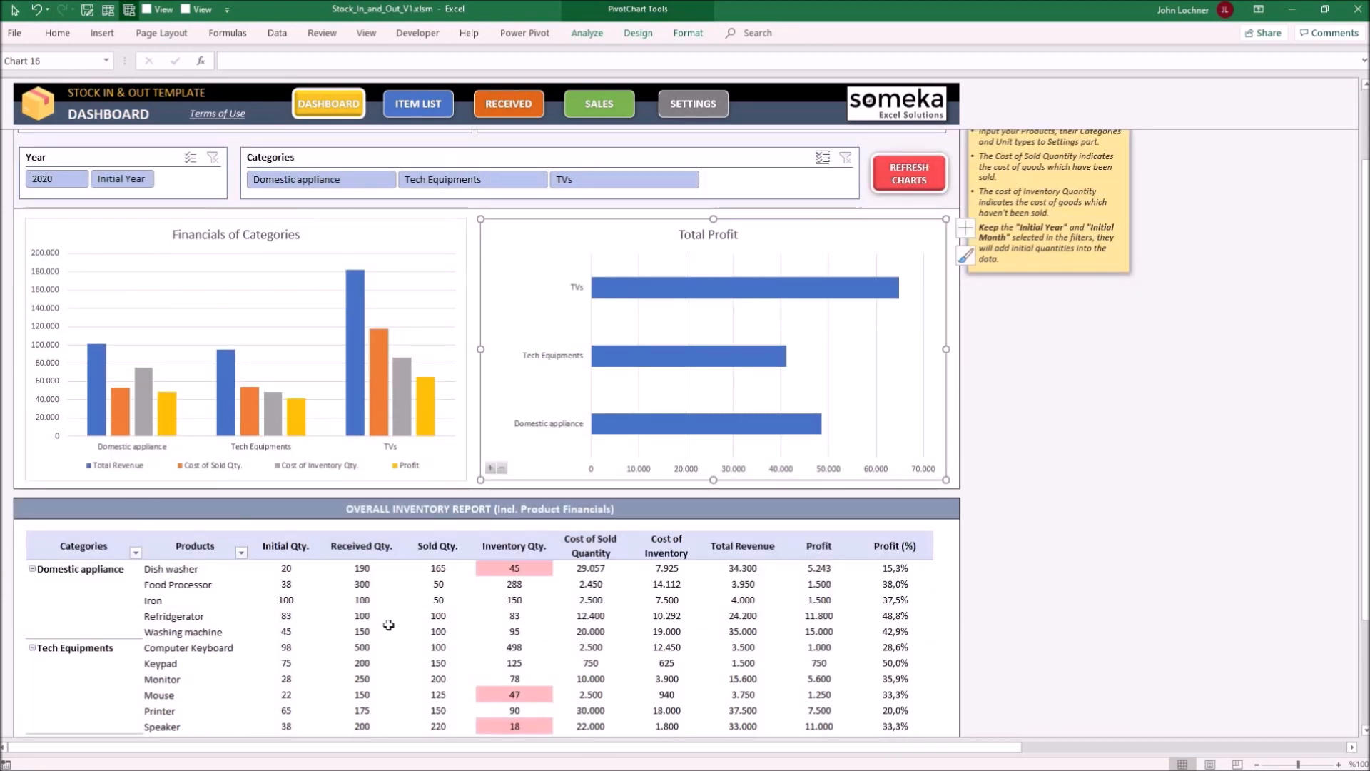
mouse_move(401, 631)
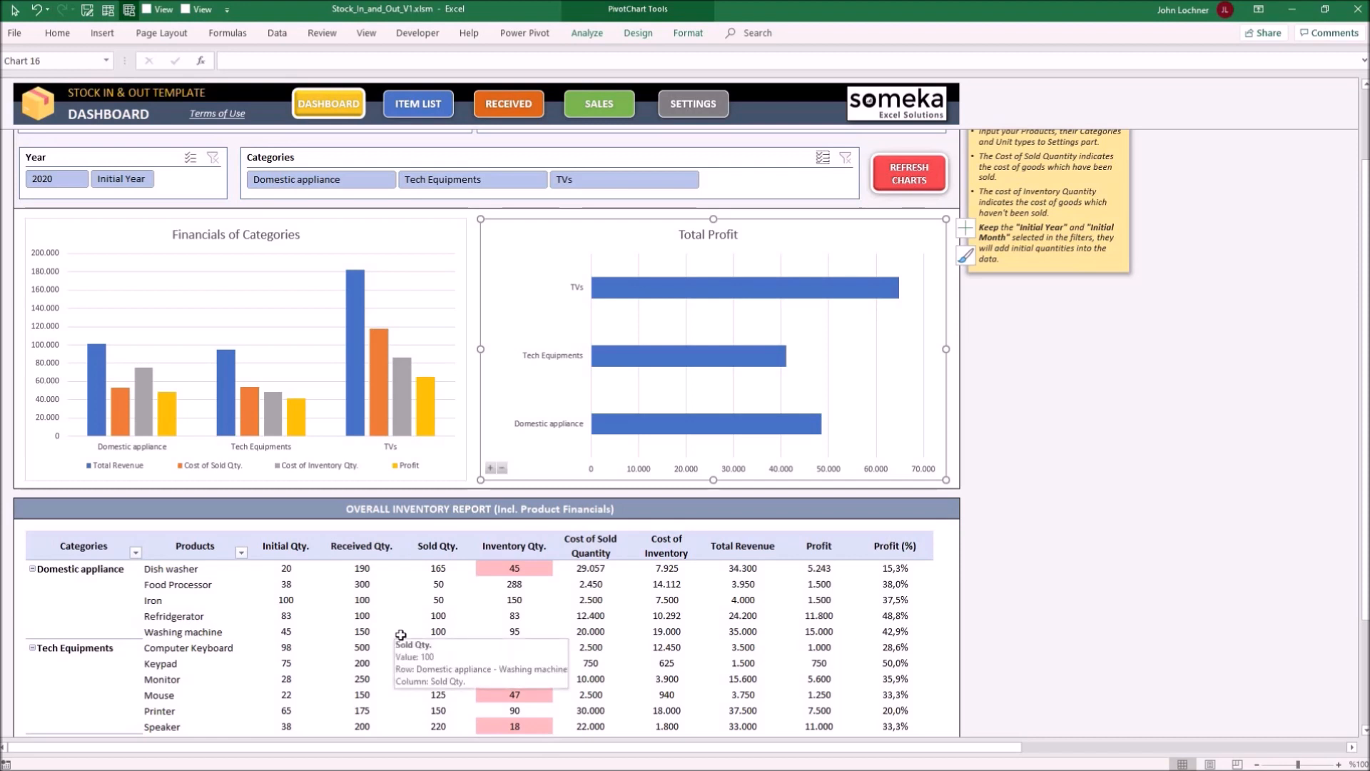
mouse_move(521, 571)
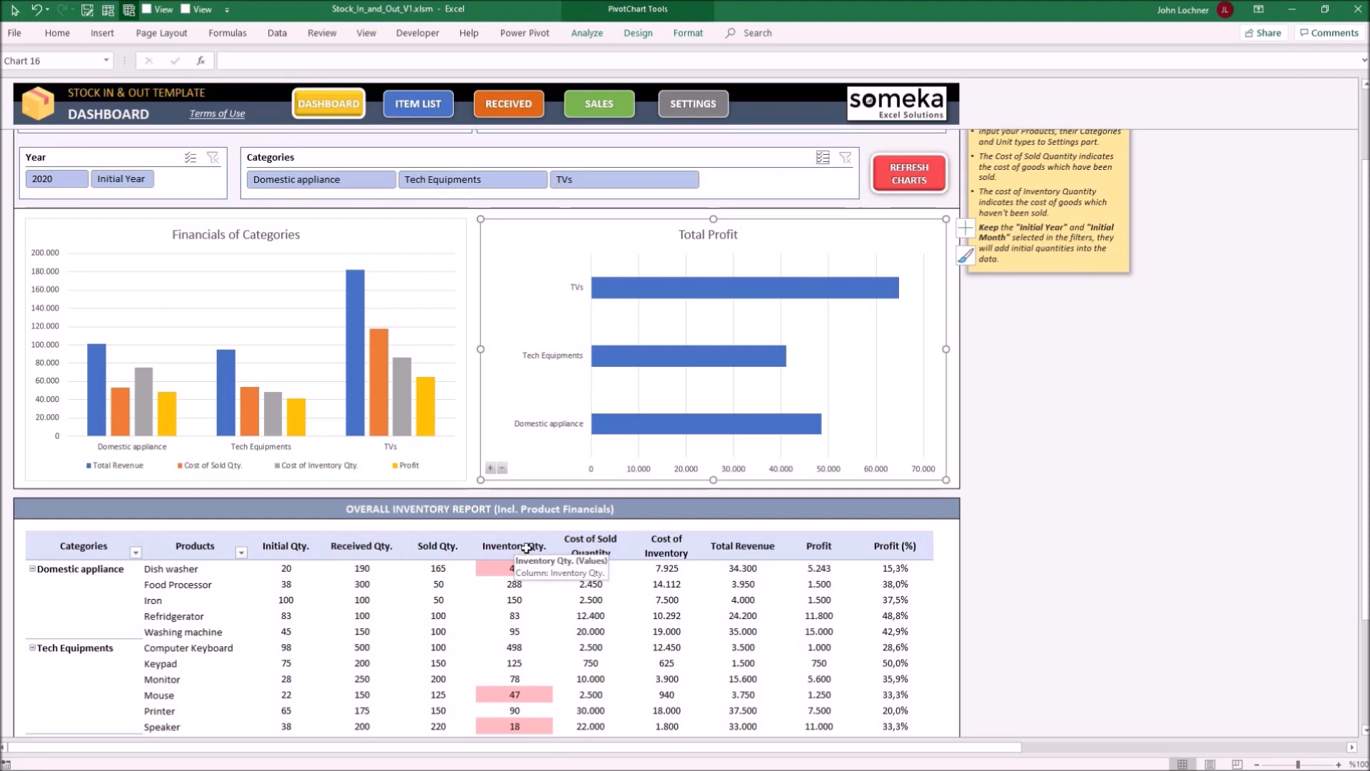
left_click(1070, 543)
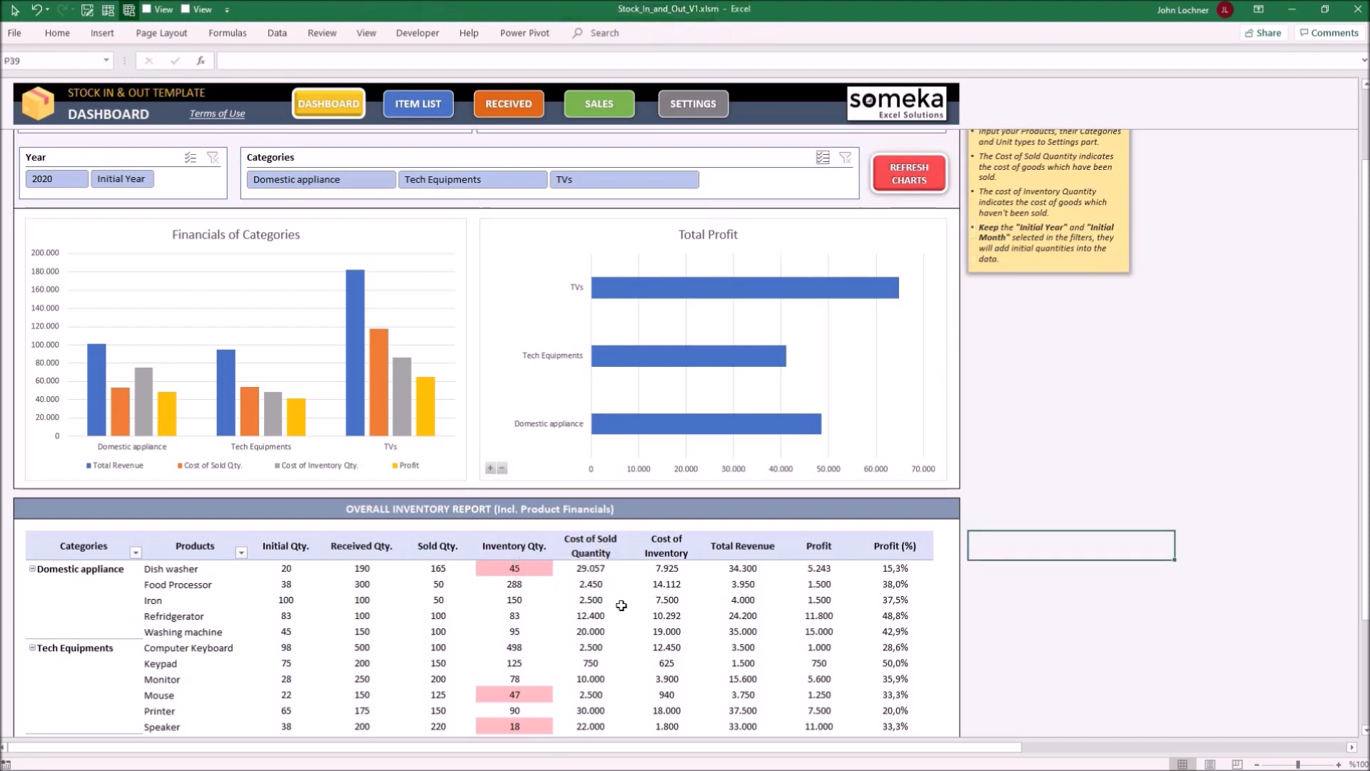
mouse_move(605, 585)
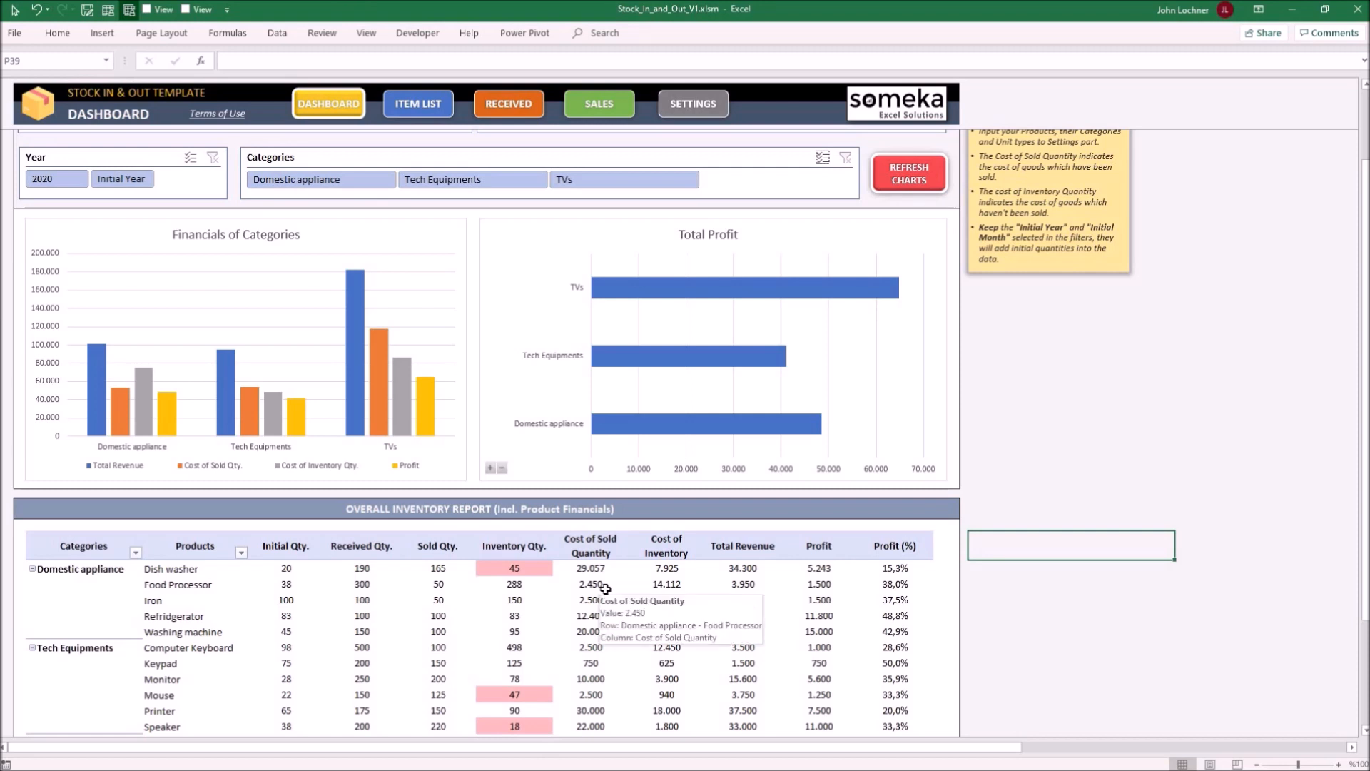